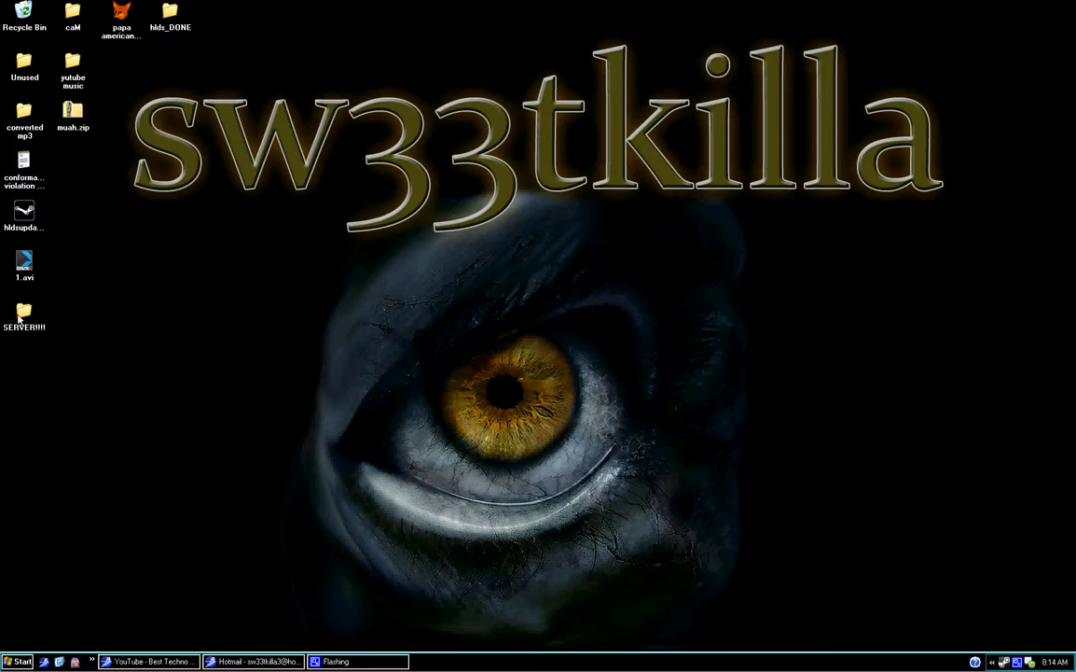
Open the SERVER!!!! desktop folder and then its orangebox subfolder, noting srcds.exe and cstrike.
double_click(24, 317)
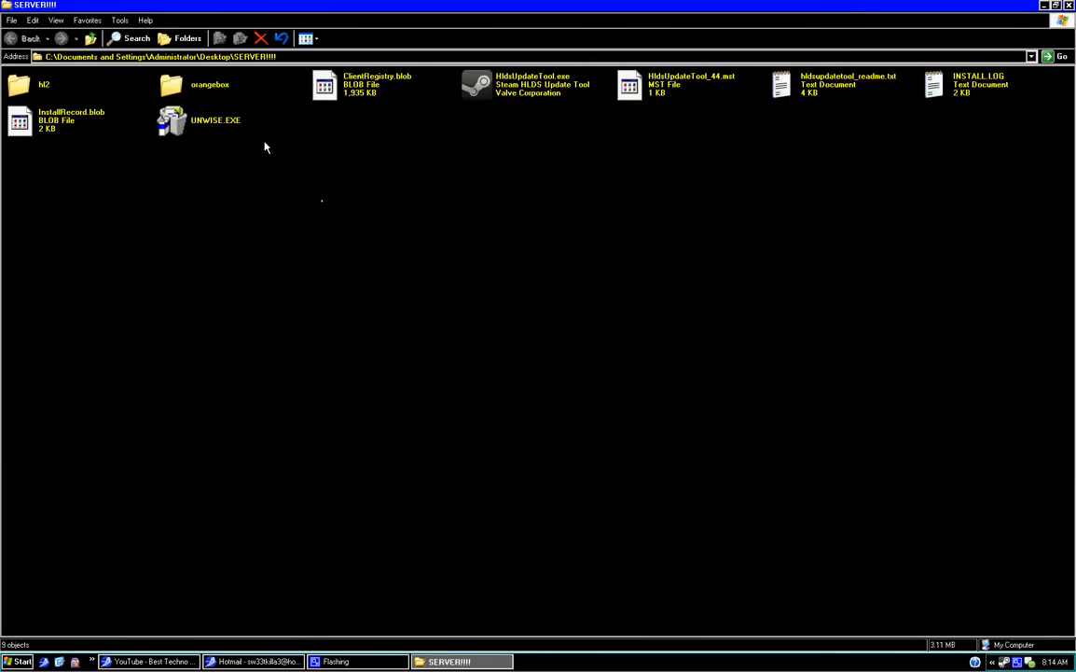
left_click(1045, 4)
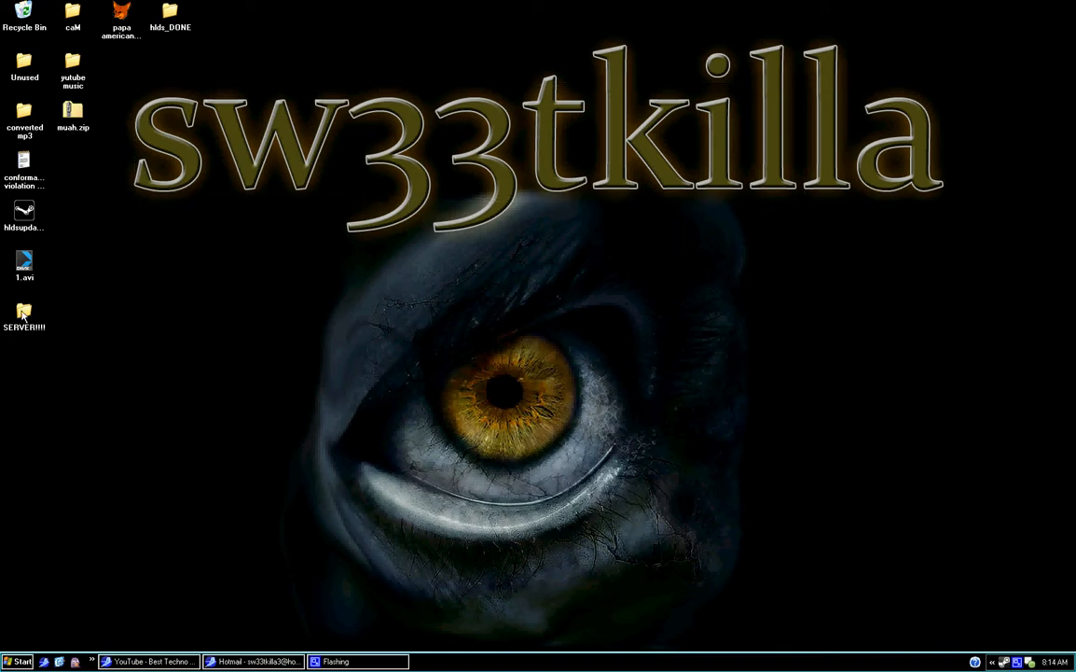
double_click(25, 313)
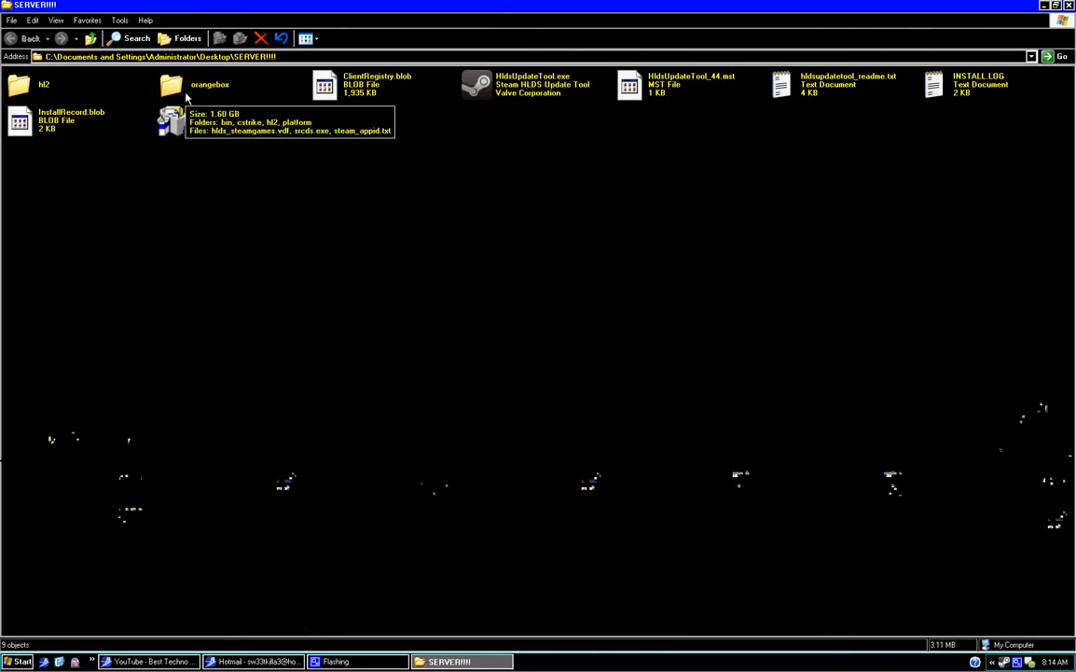
double_click(209, 84)
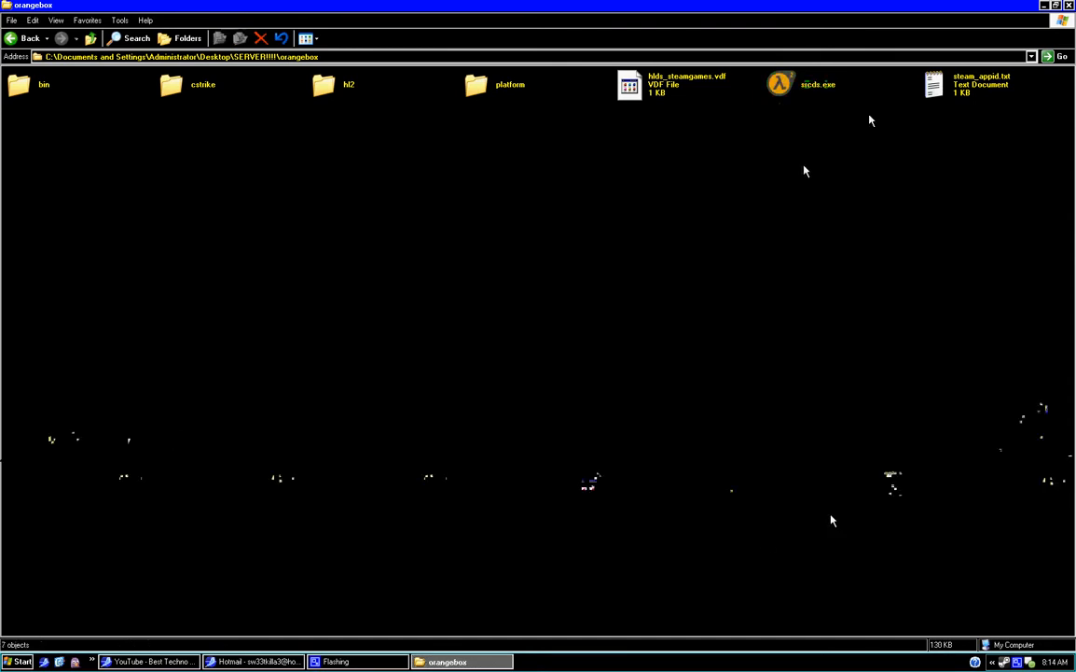
left_click(780, 84)
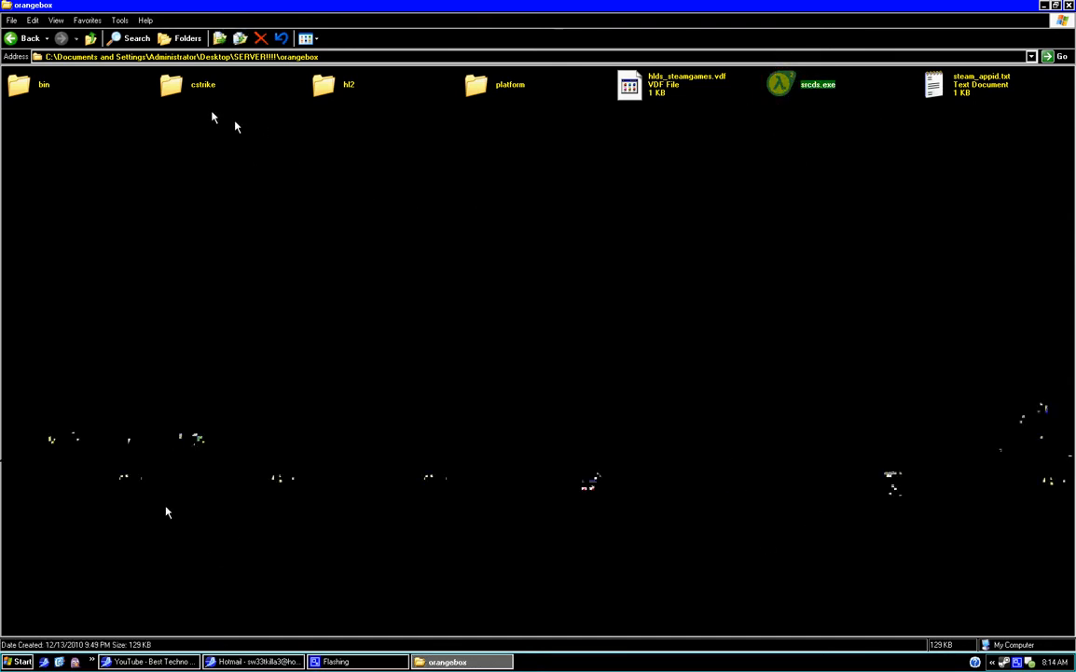
left_click(202, 84)
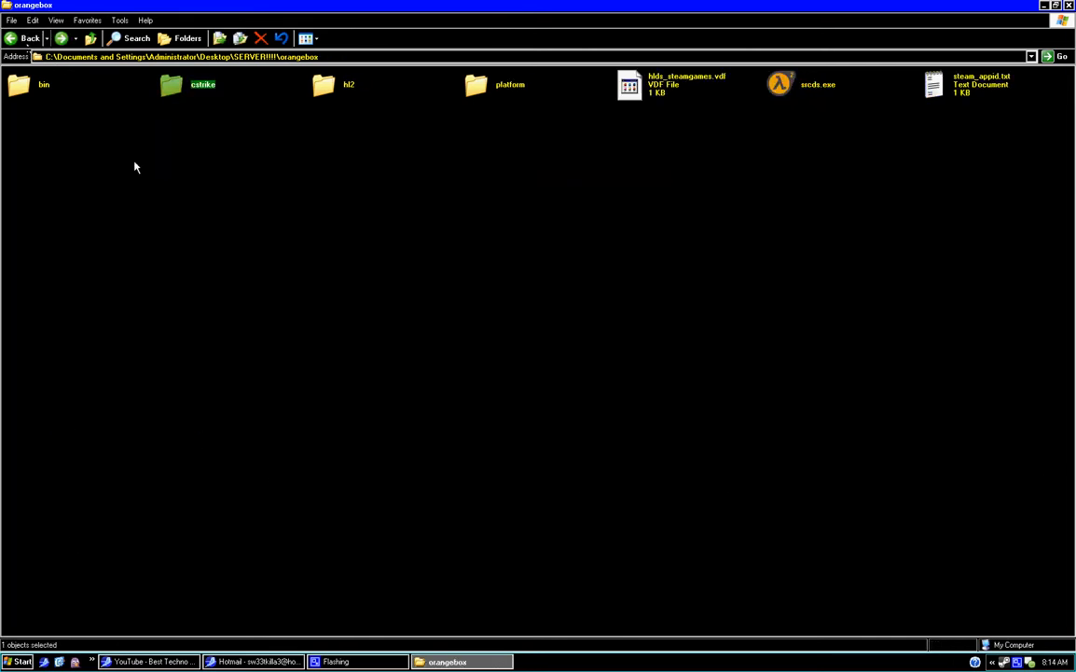
Inside cstrike's cfg folder, create a new text document and rename it server.cfg.
double_click(202, 84)
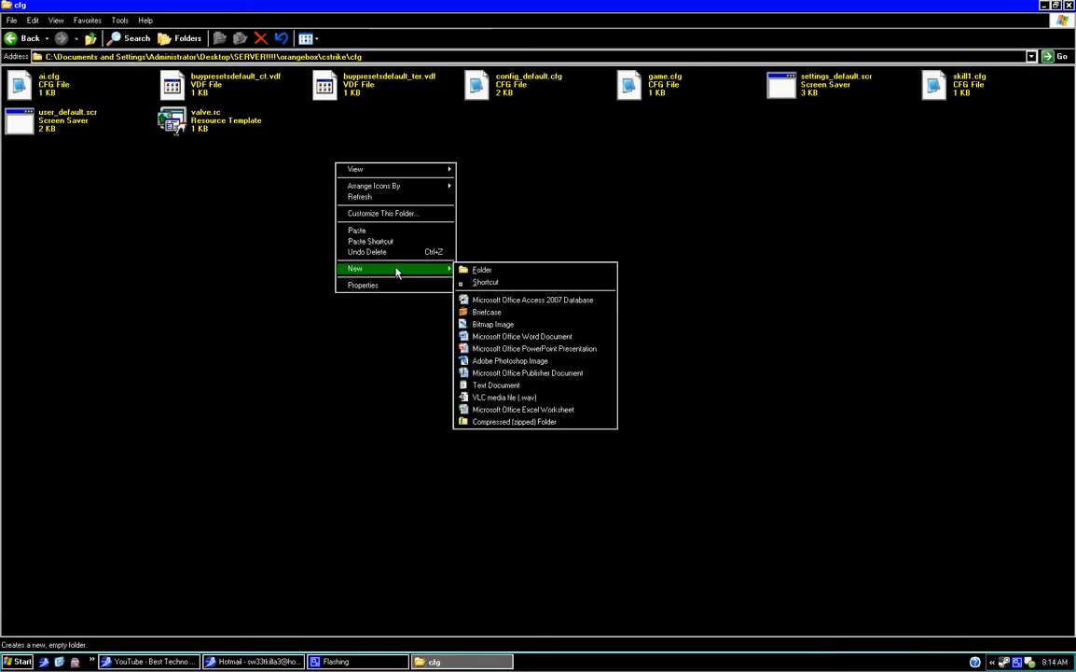
left_click(496, 384)
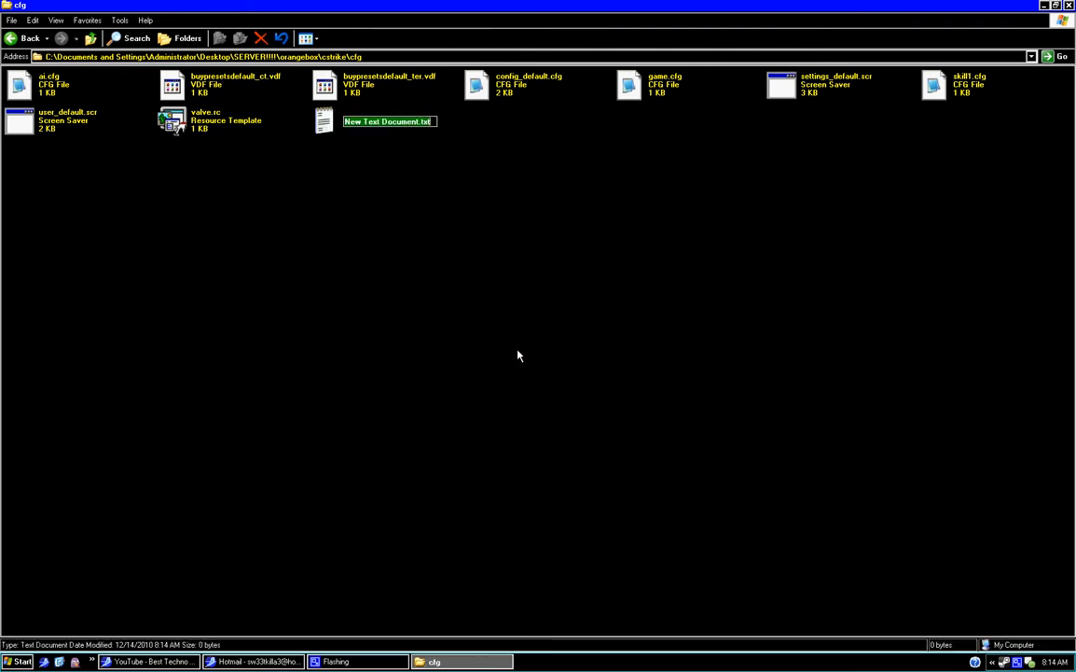
type("Serv")
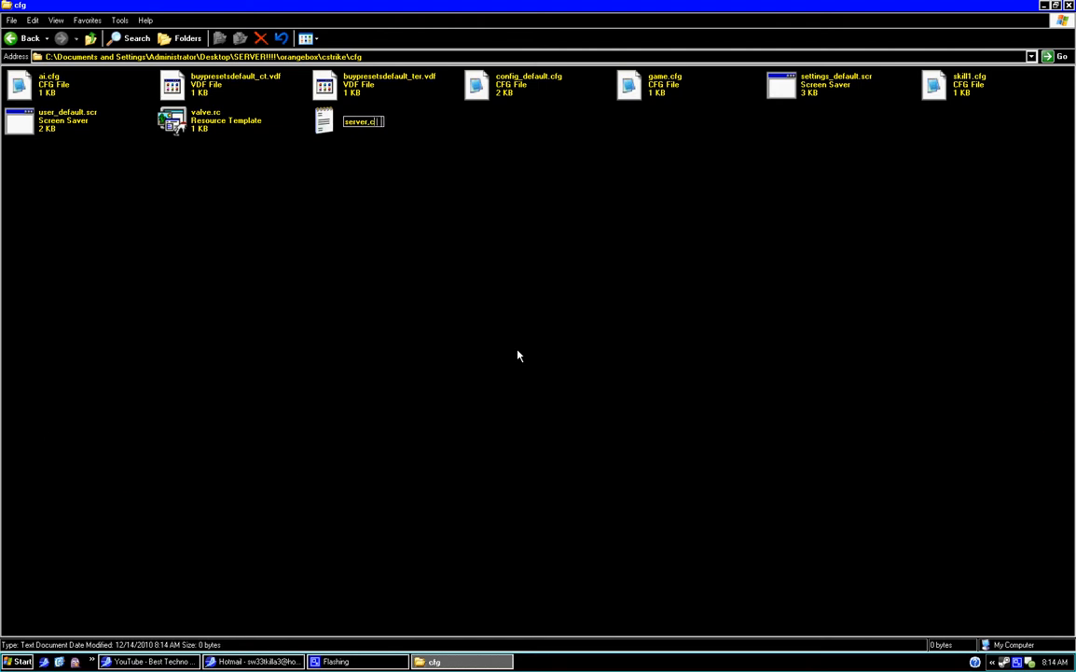
key("Return")
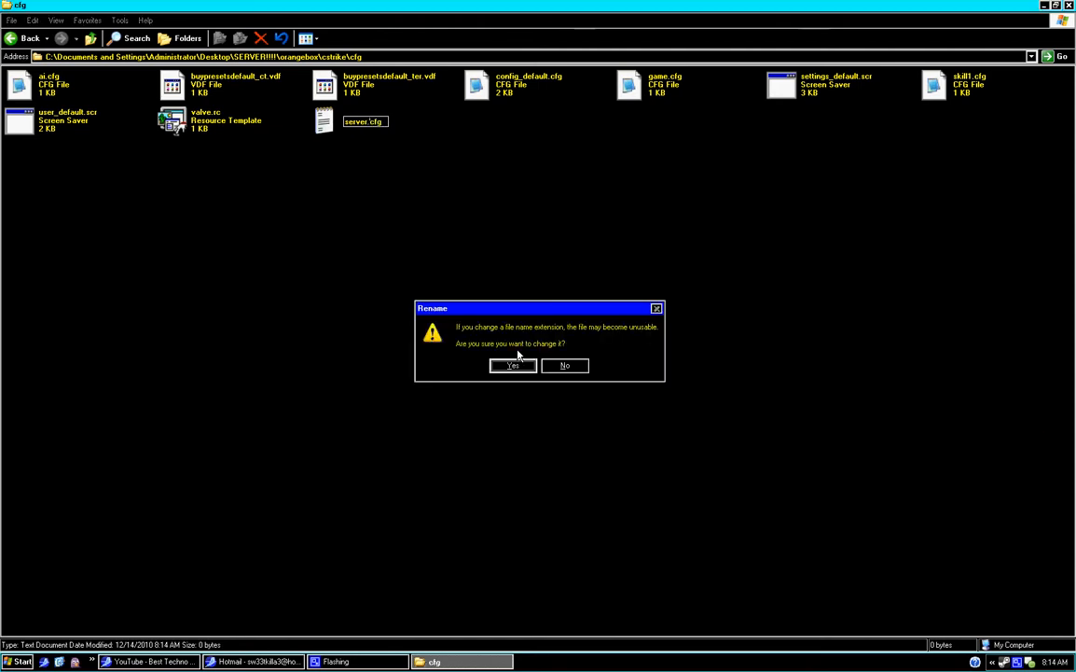
mouse_move(470, 334)
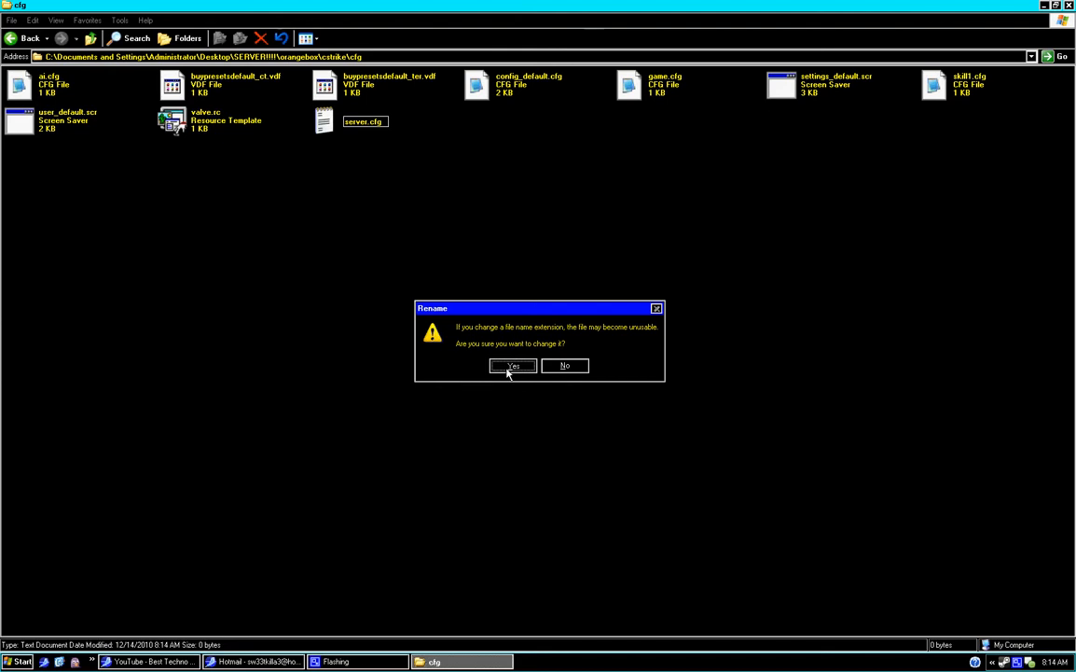
Accept the extension change and look over server.cfg's settings in Notepad.
left_click(513, 364)
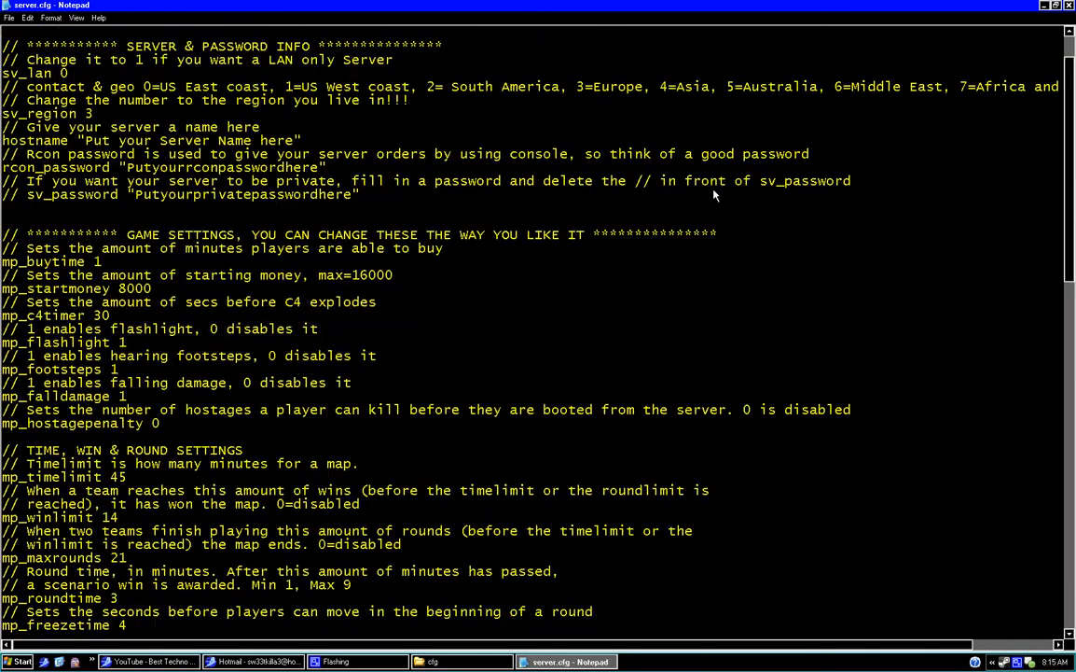
scroll("up", 3)
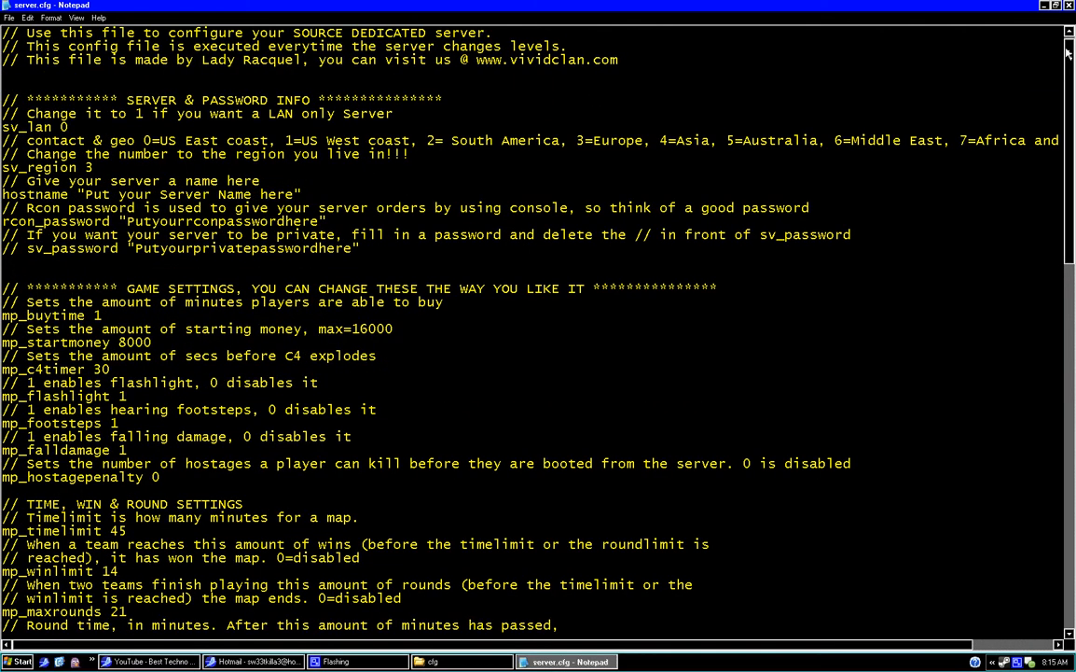
scroll("down", 3)
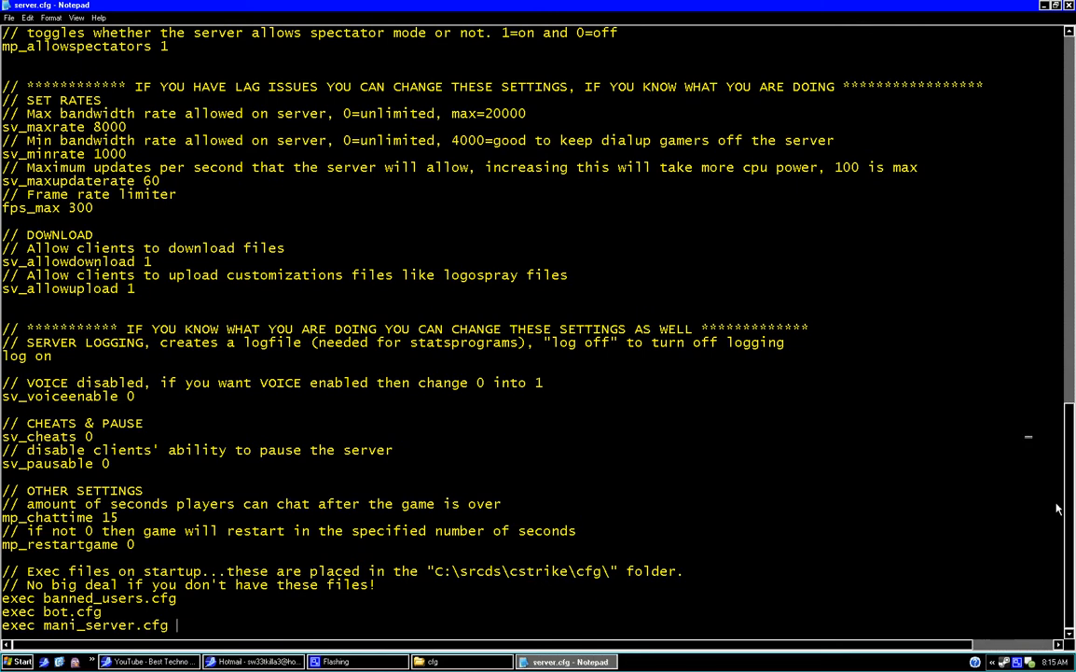
scroll("up", 3)
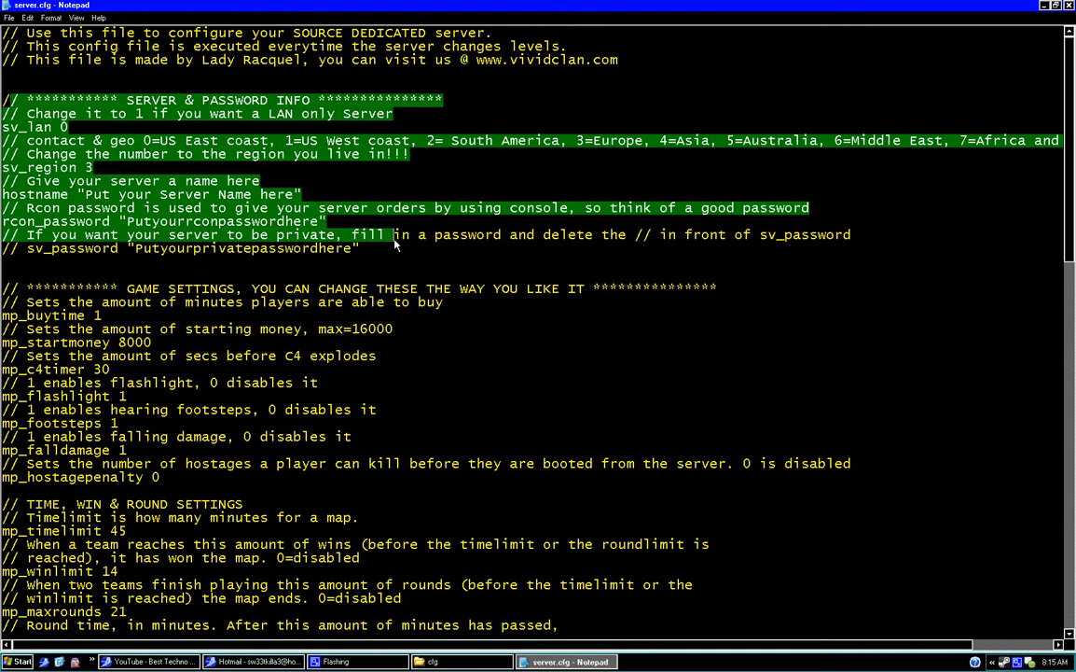
Set the hostname in server.cfg to Xtreme Gaming....
left_click(94, 208)
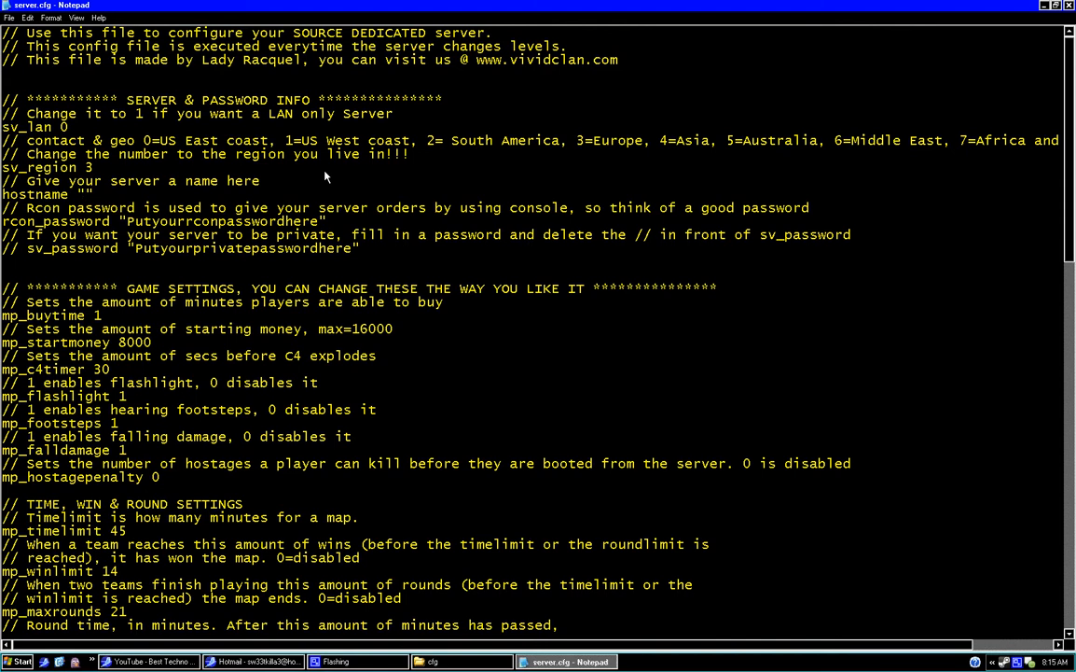
type("A")
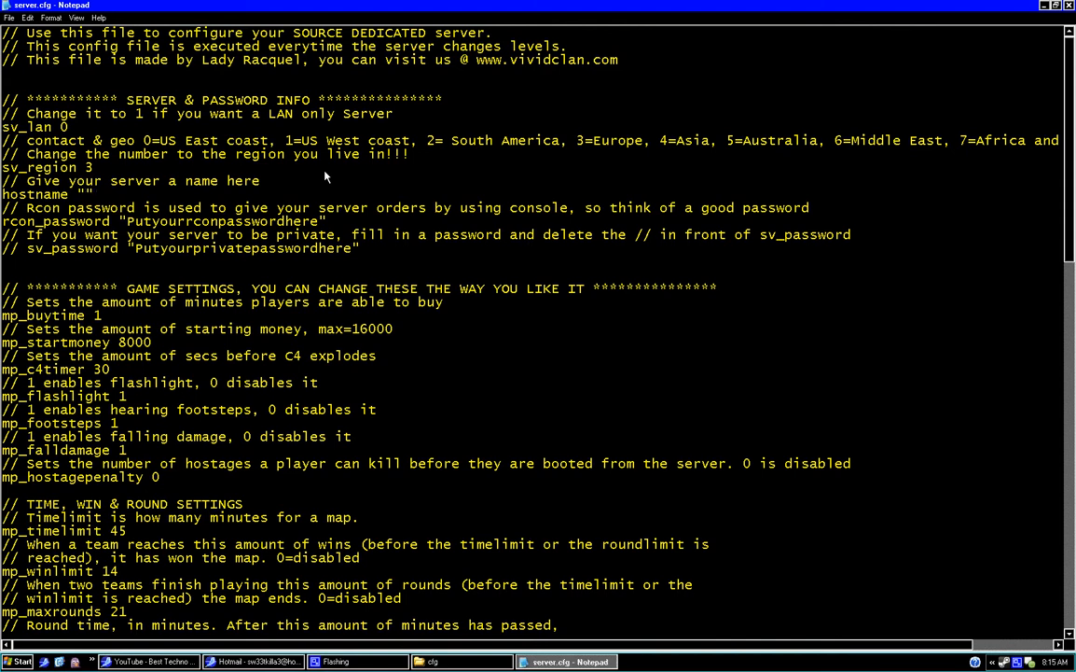
type("Xtrememe Gami")
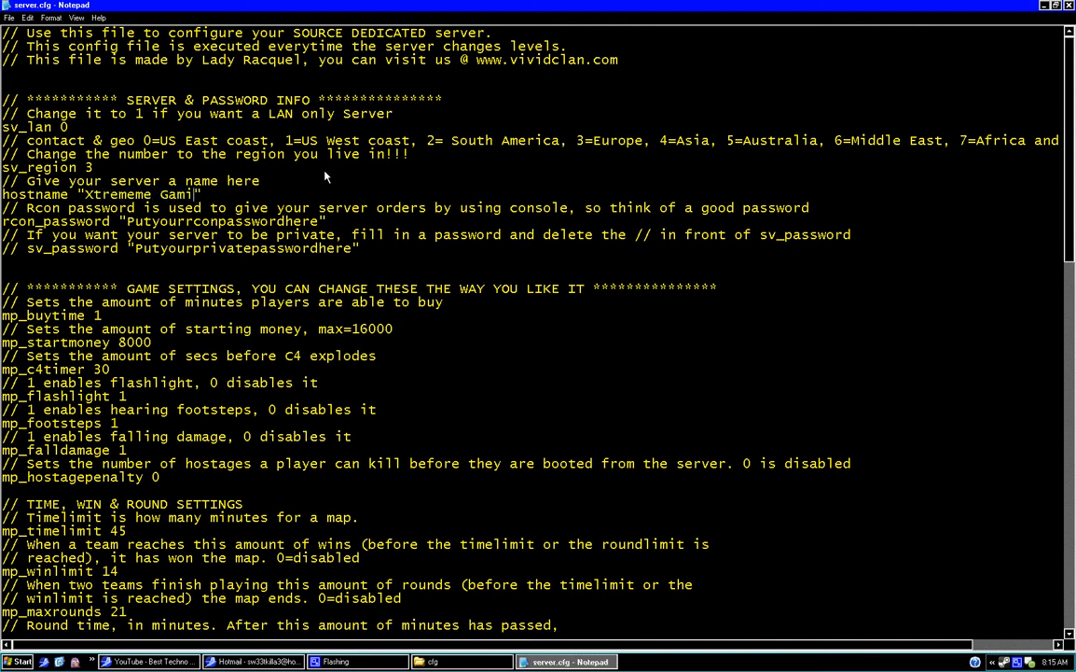
type("ng....")
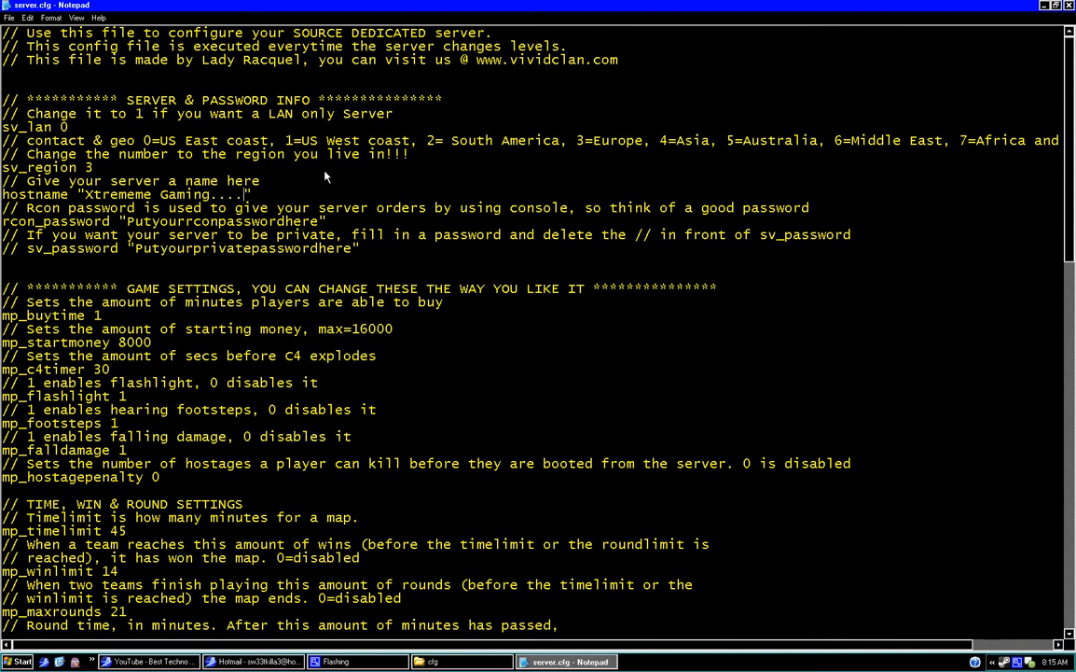
mouse_move(776, 213)
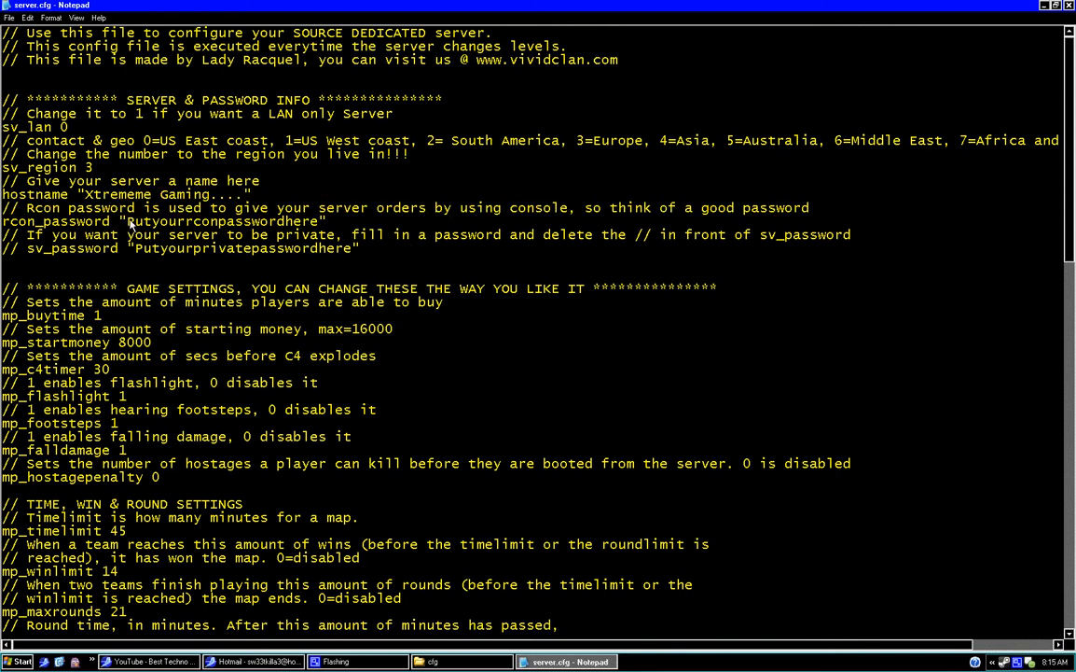
double_click(224, 220)
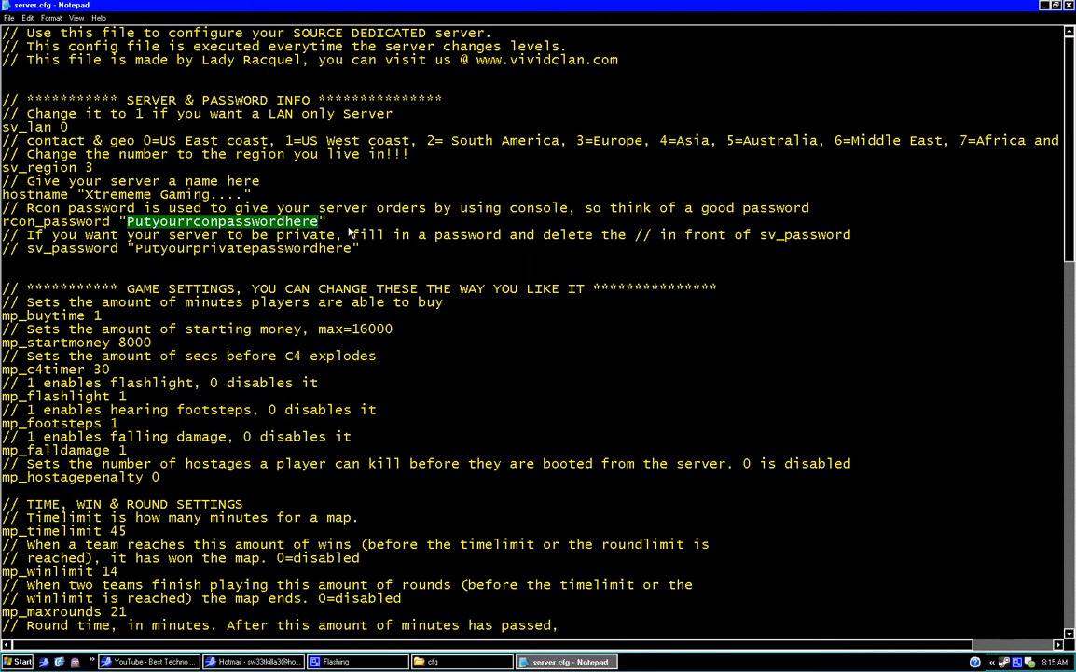
type("rcon")
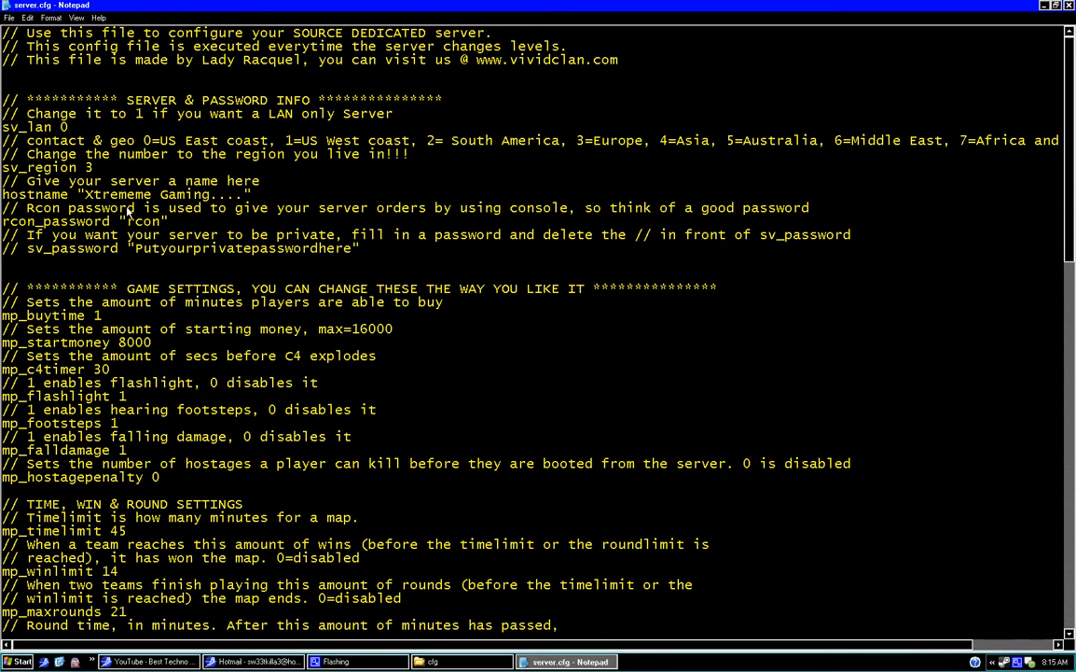
double_click(142, 220)
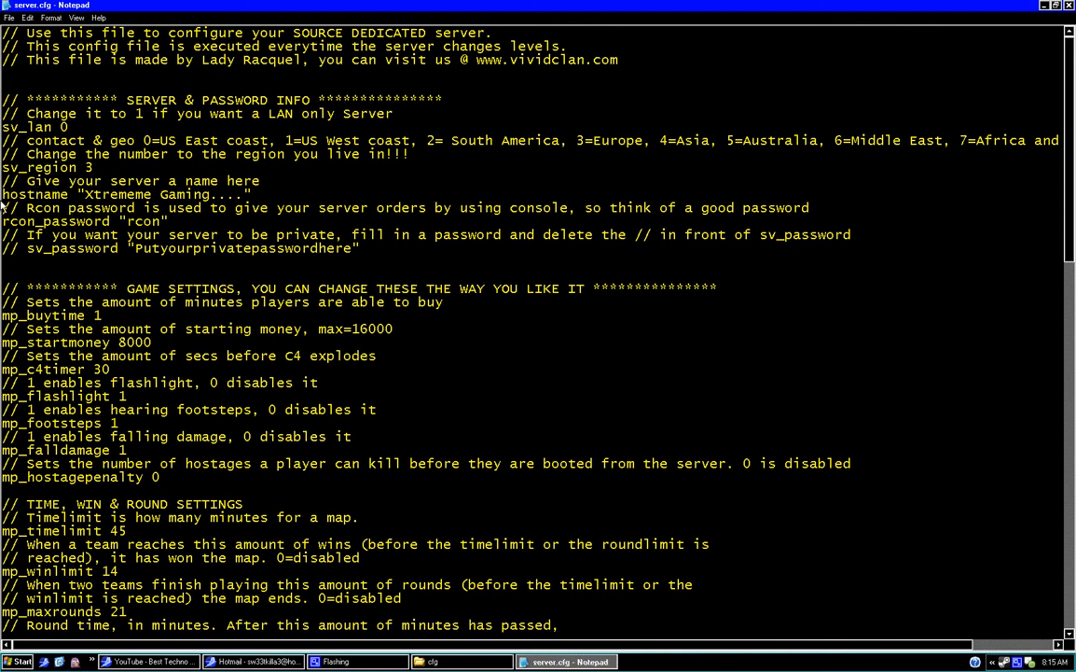
mouse_move(214, 242)
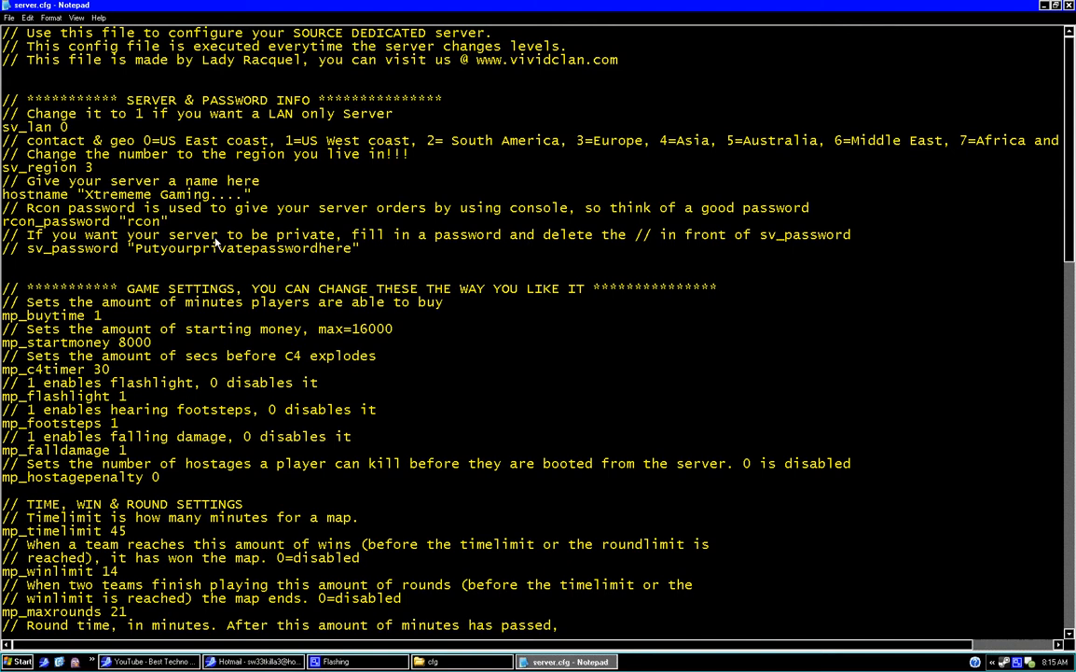
mouse_move(190, 220)
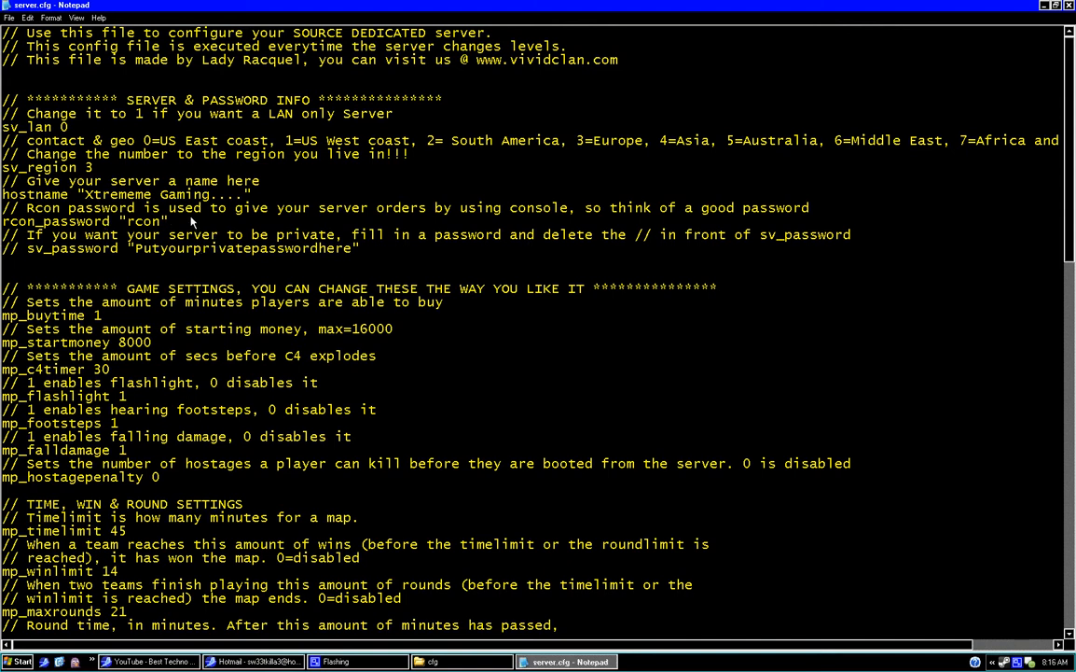
Scroll through the remaining server.cfg settings to review them before closing Notepad.
scroll("down", 3)
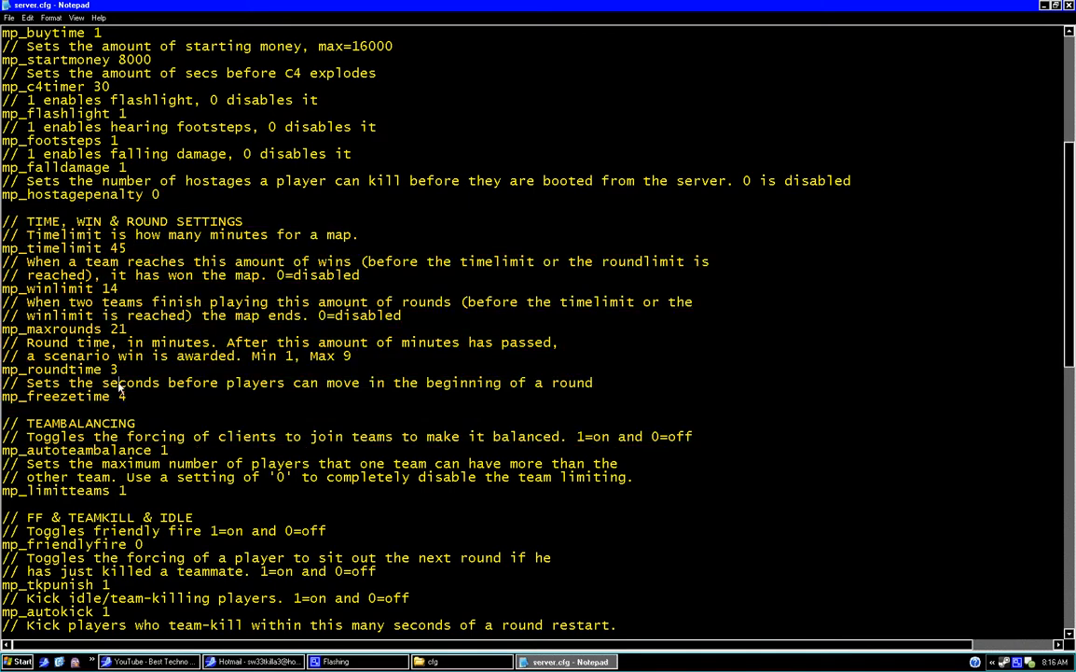
scroll("down", 3)
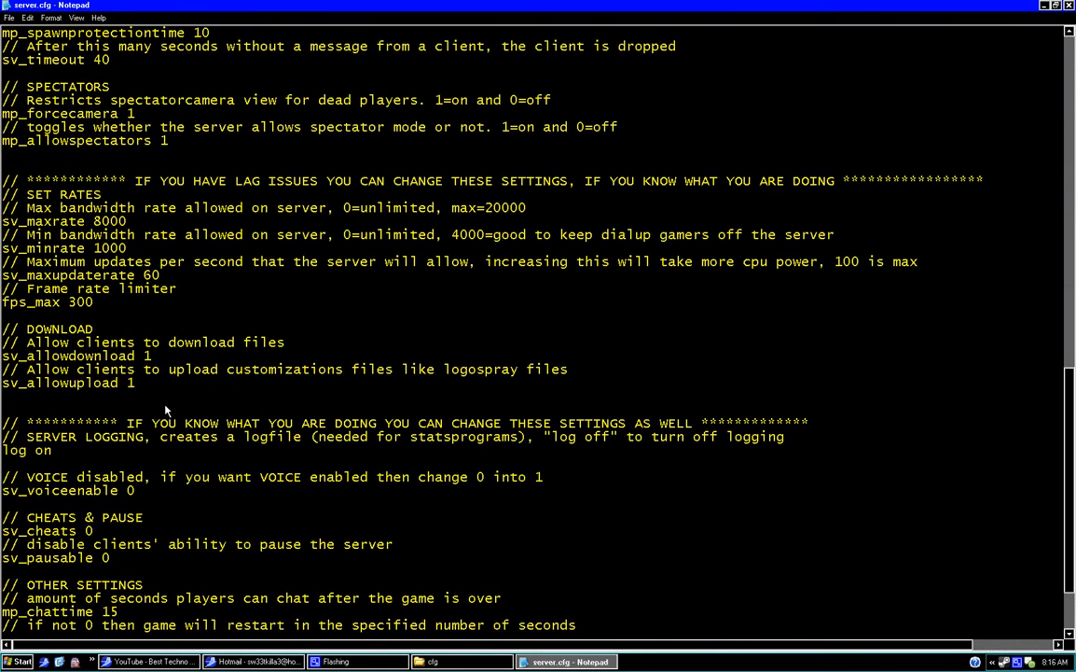
scroll("down", 3)
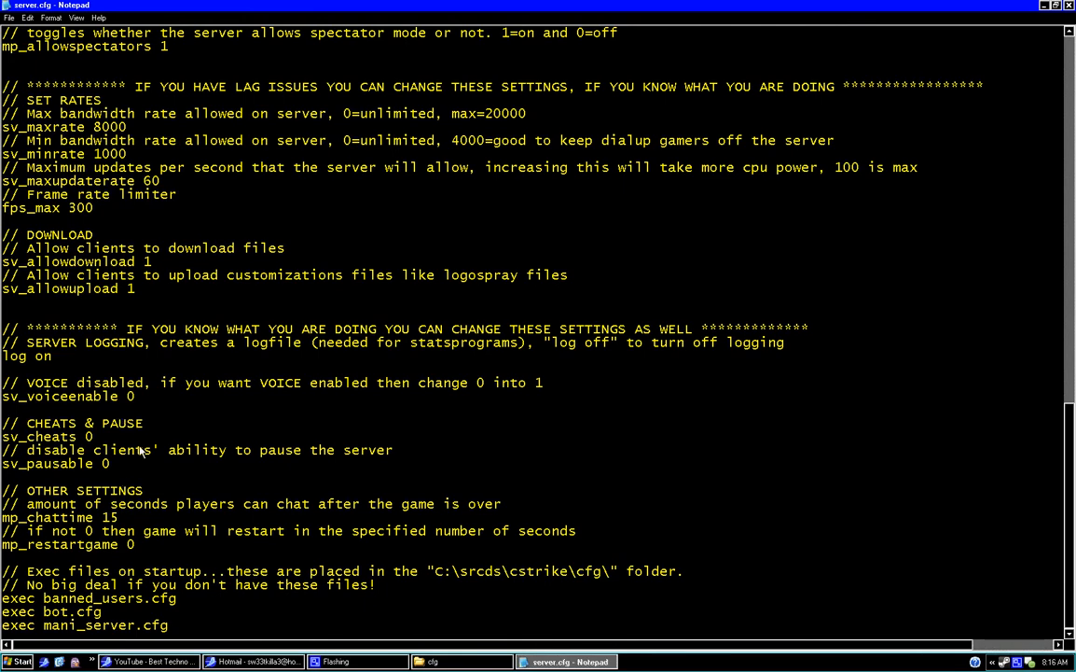
scroll("up", 3)
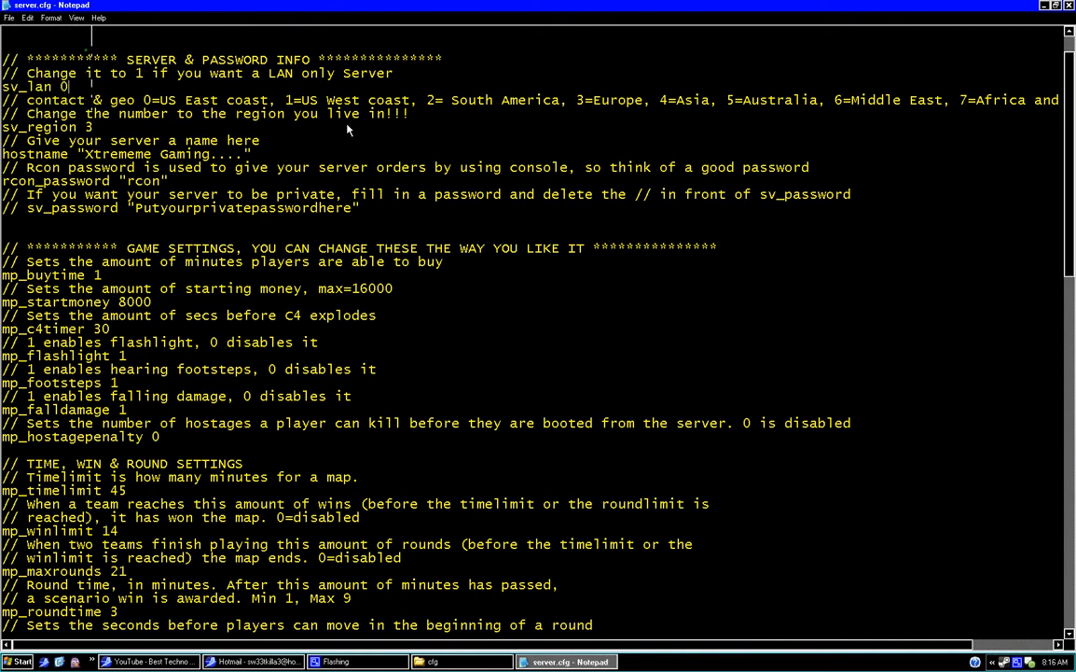
scroll("up", 3)
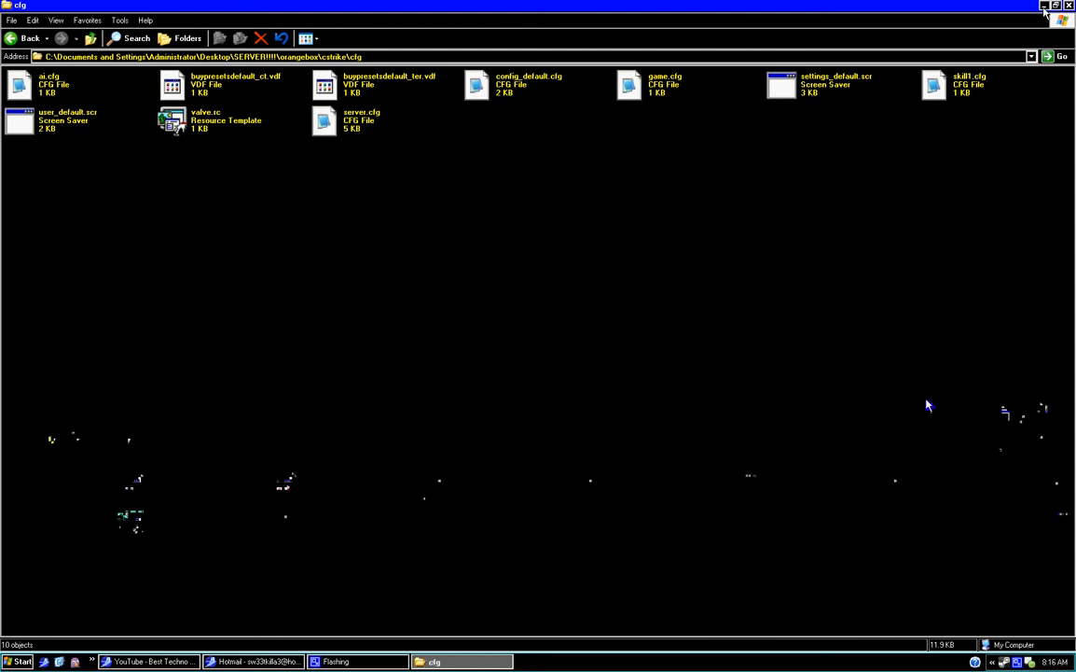
Go back up to the orangebox folder, select srcds.exe and bring up the Start menu.
left_click(26, 38)
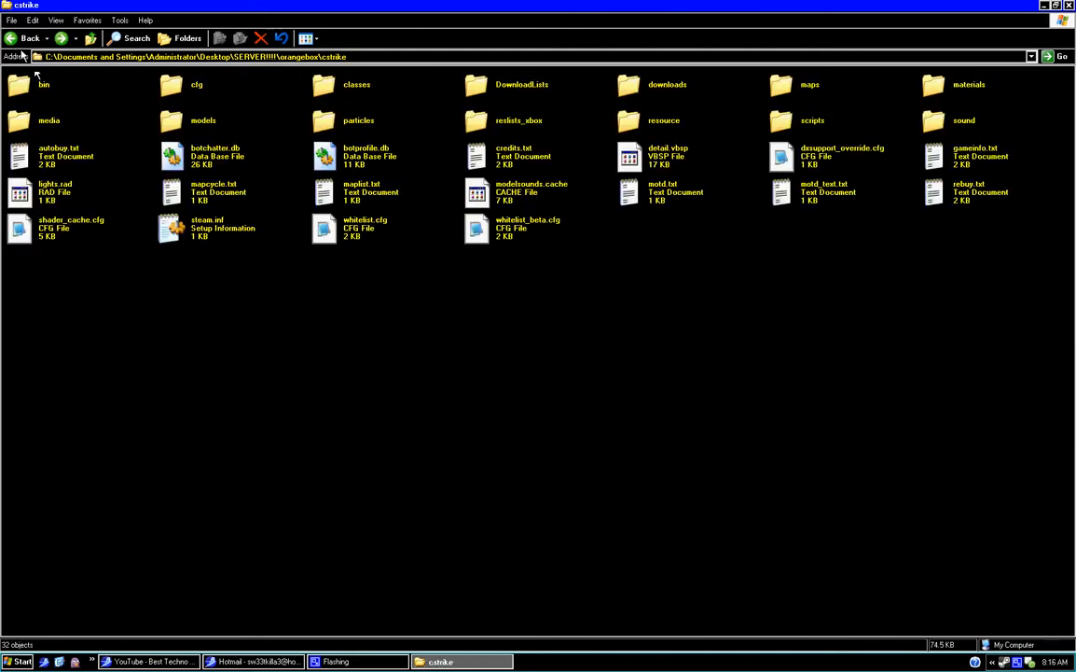
left_click(23, 38)
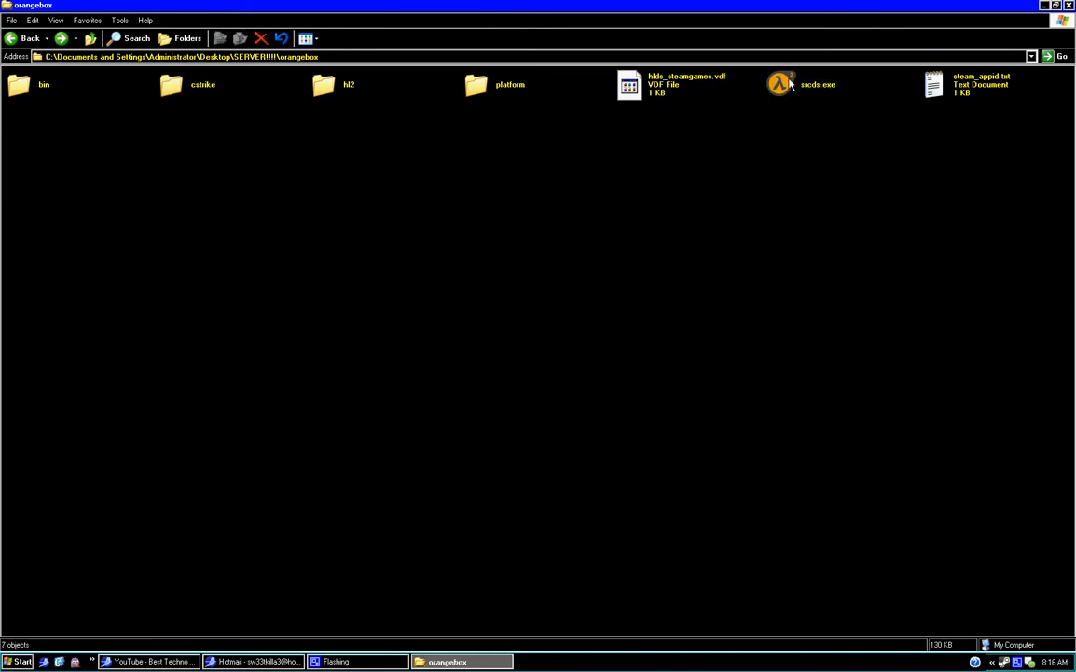
left_click(779, 84)
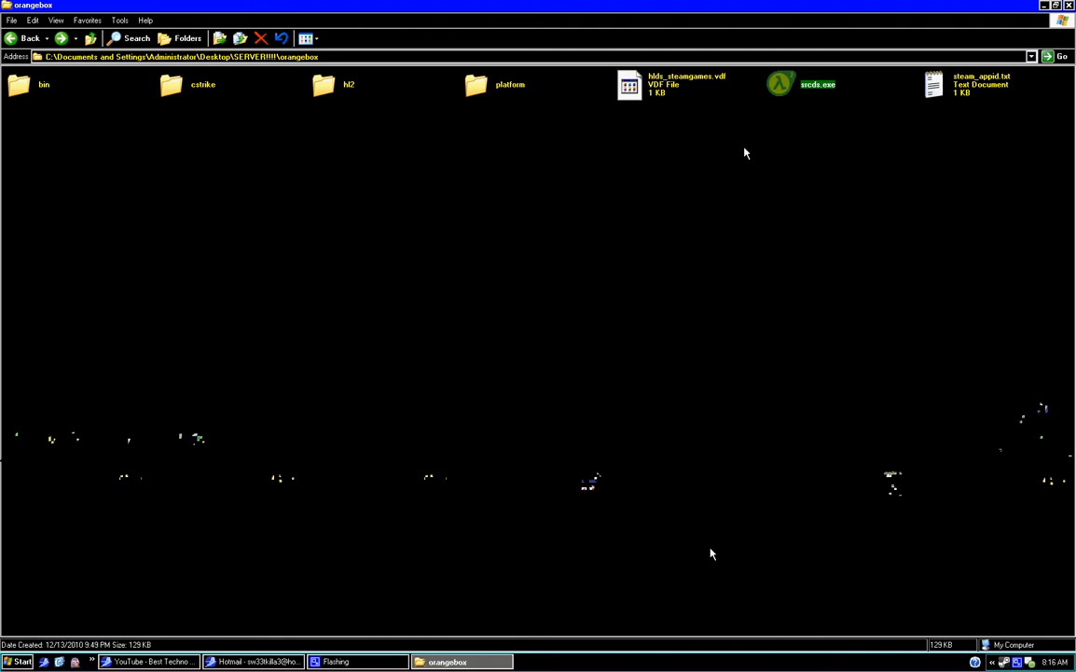
left_click(21, 660)
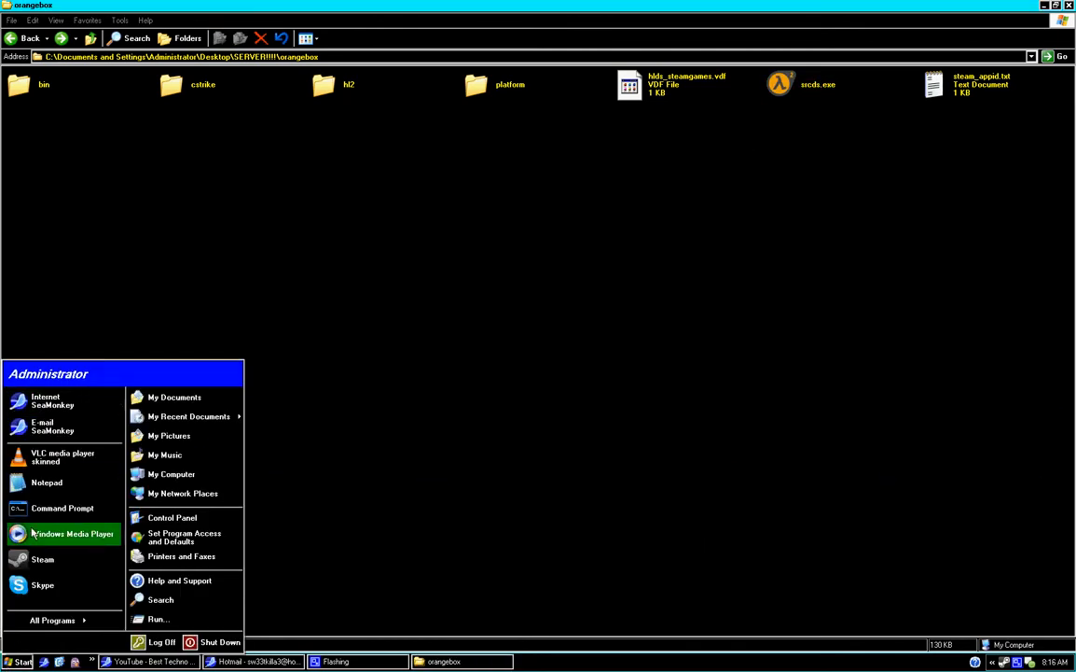
In a new Command Prompt, cd to the quoted SERVER!!!!\orangebox folder path.
left_click(64, 507)
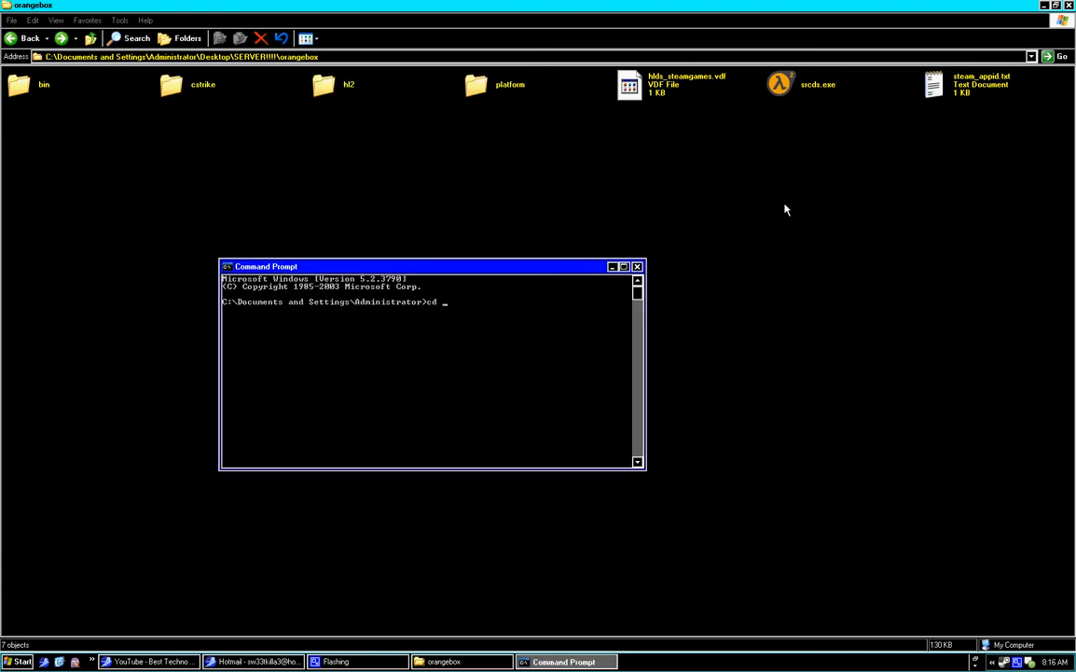
type("\"C:\\Documents and Settings\\Administrator\\Desktop\\SERVER!!!!\\orangebox\\srcds.exe\"")
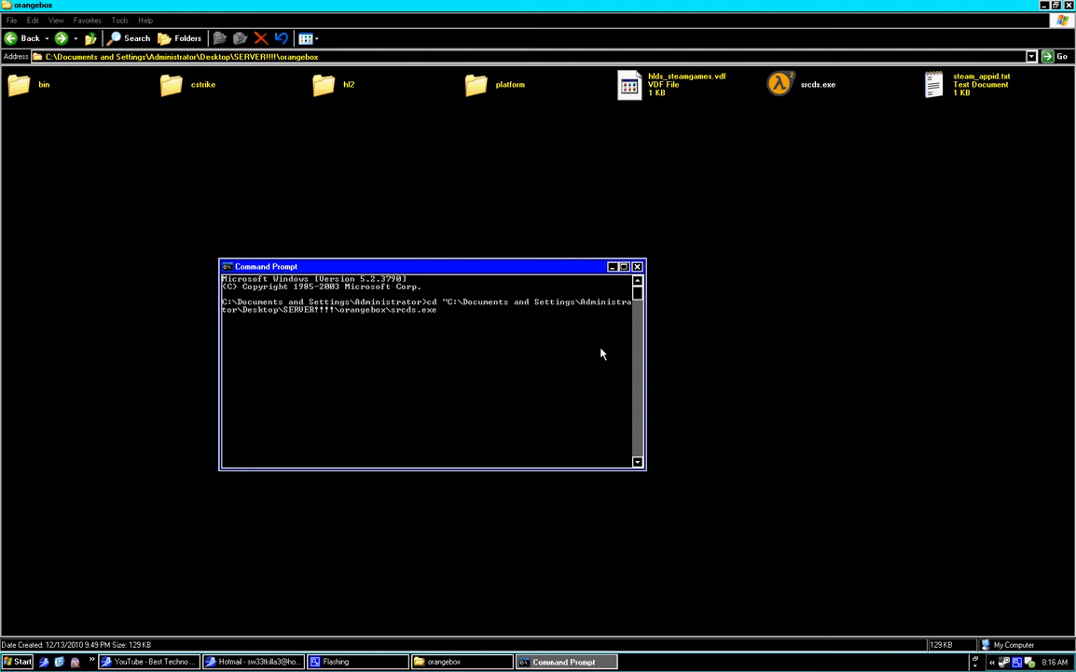
key("Backspace")
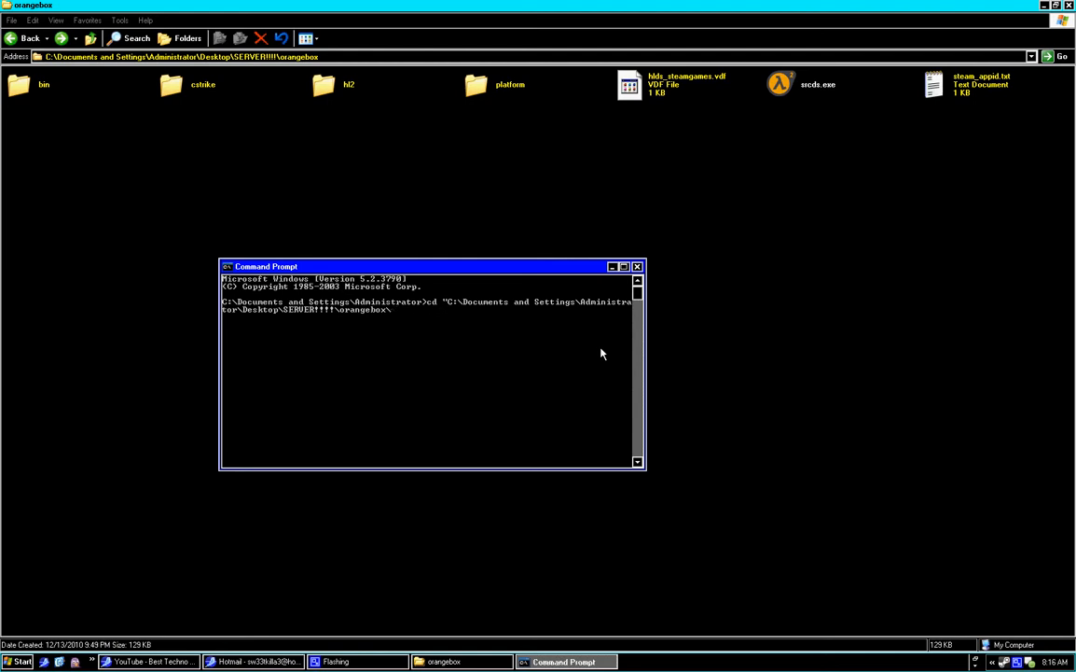
key("Return")
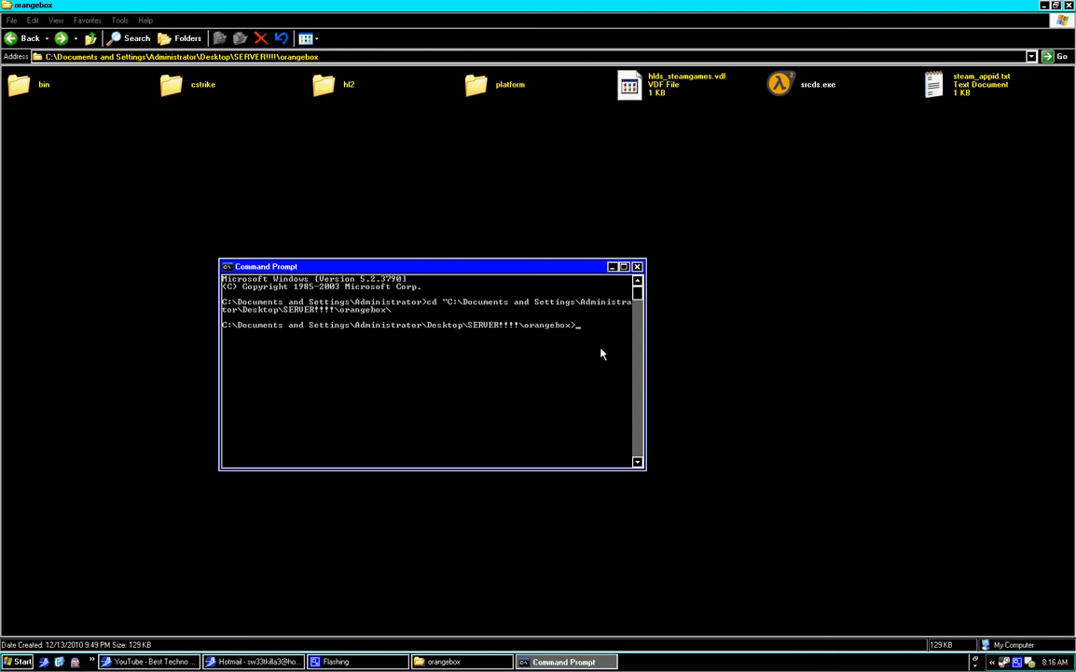
mouse_move(620, 302)
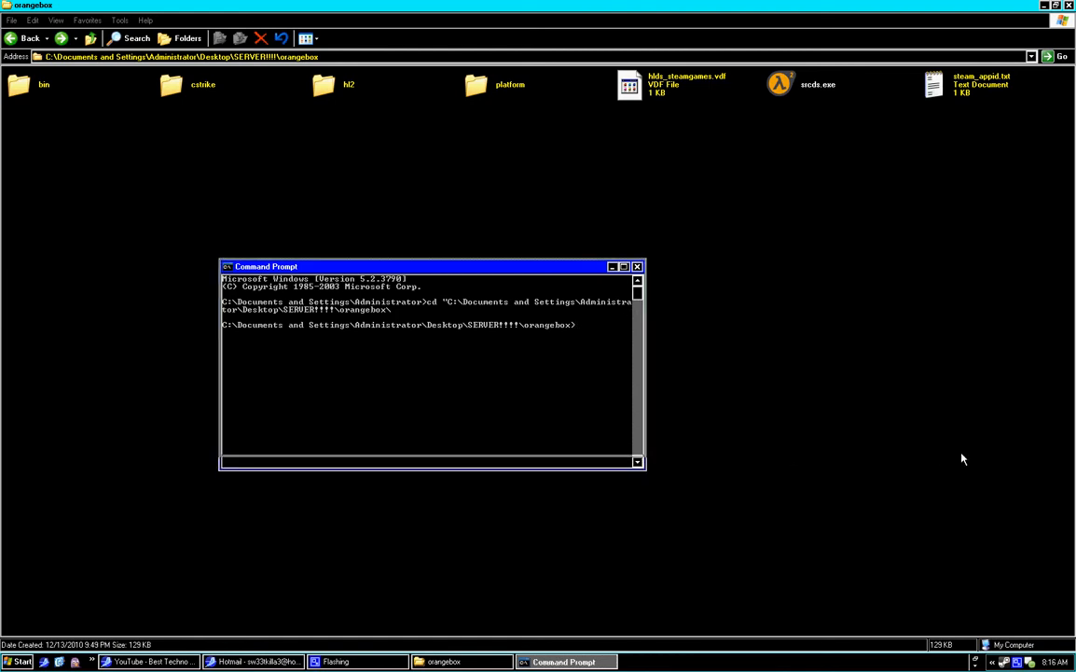
Widen the console via Properties > Layout buffer width, applying it to the current window only.
right_click(271, 265)
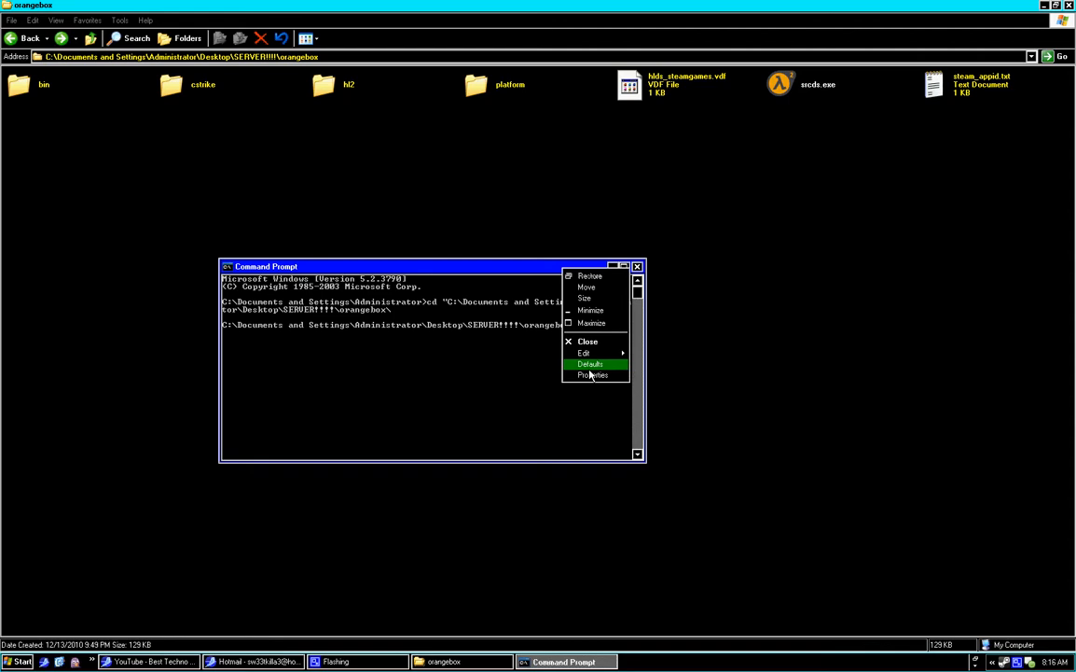
left_click(594, 373)
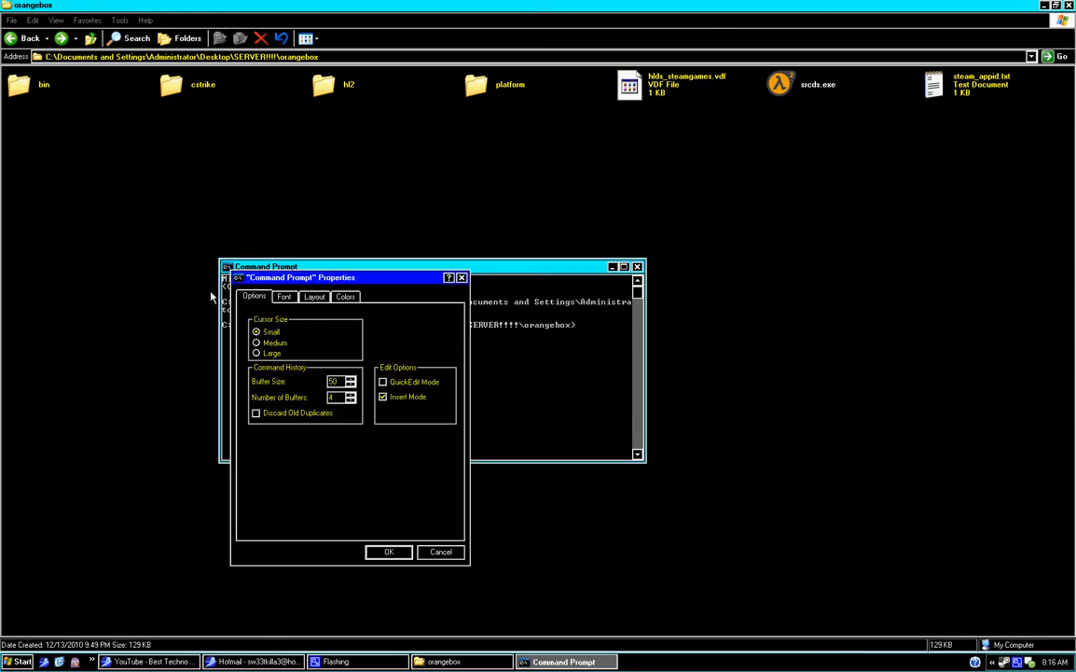
left_click(313, 296)
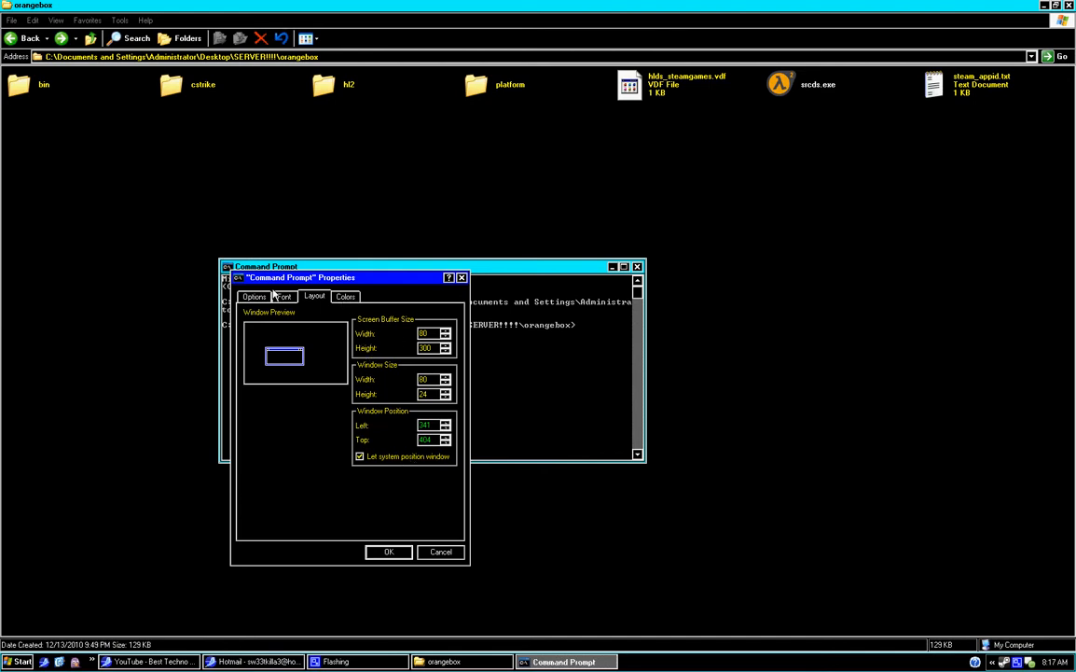
left_click(283, 296)
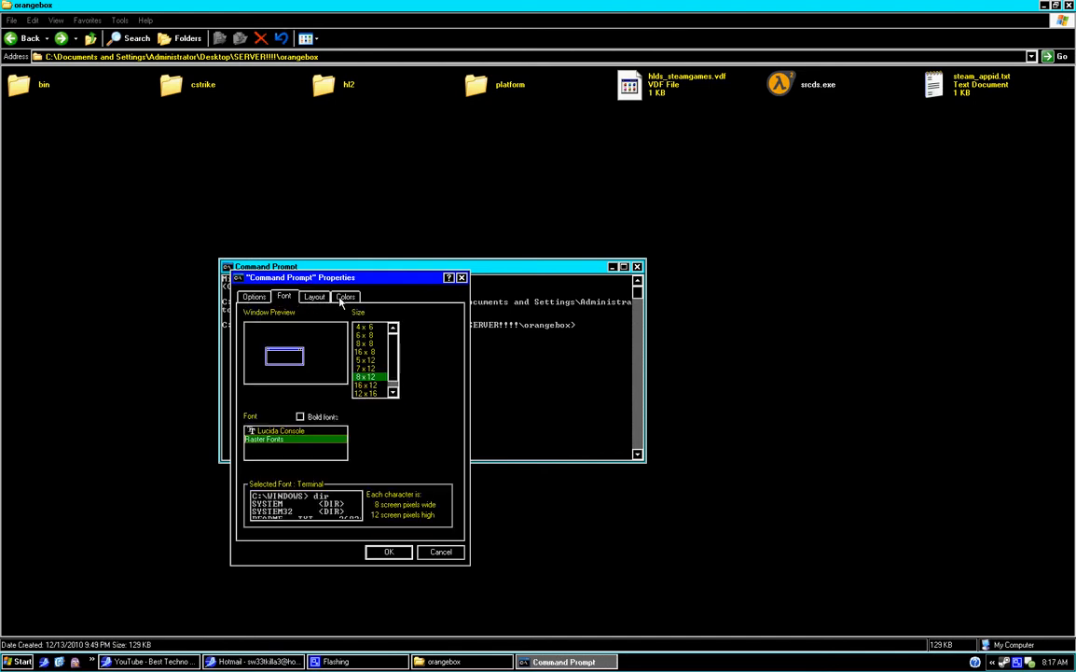
left_click(313, 297)
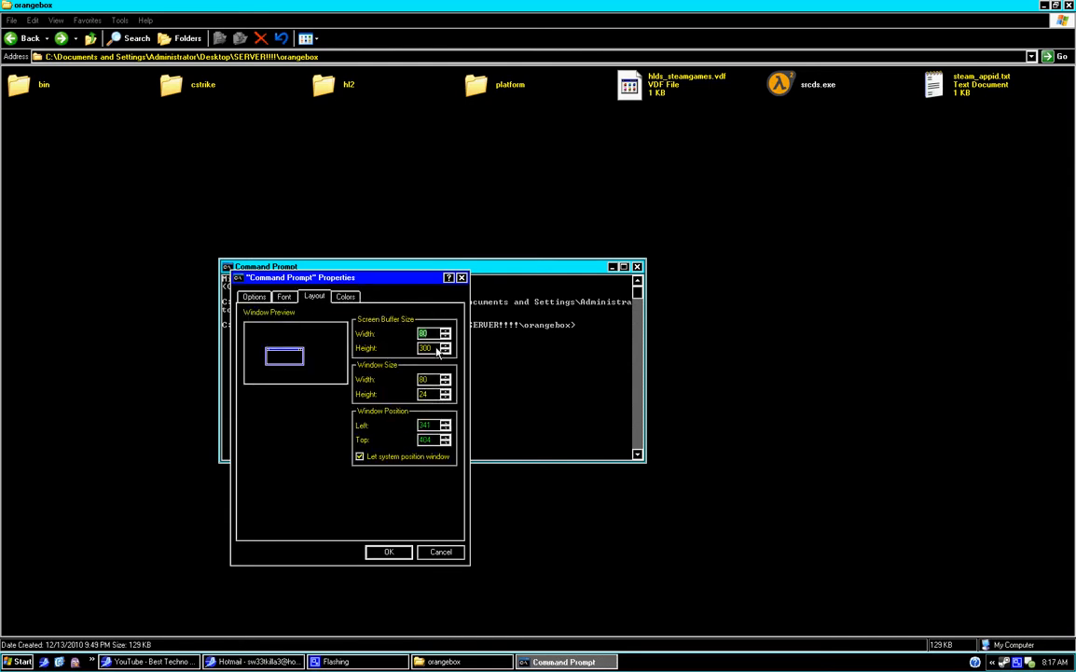
left_click(446, 336)
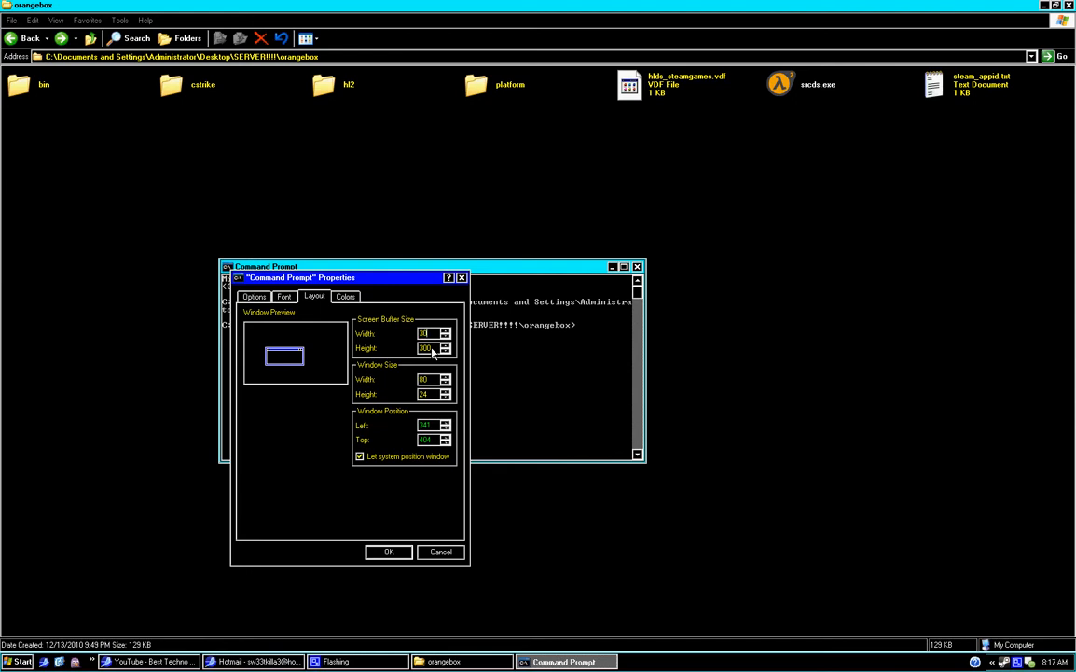
left_click(388, 552)
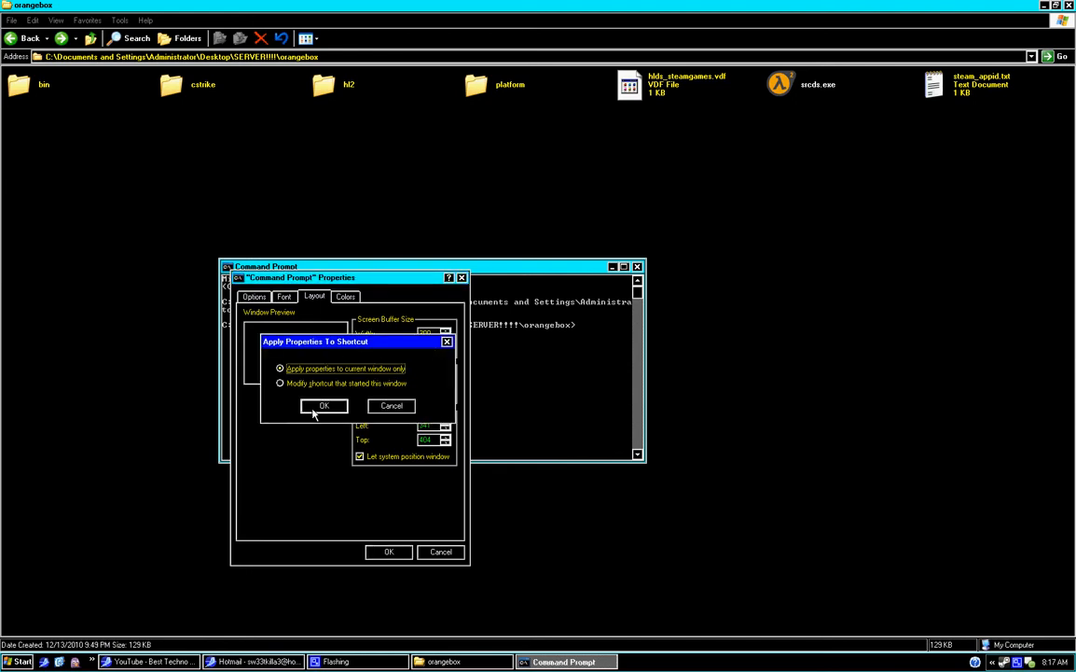
left_click(325, 405)
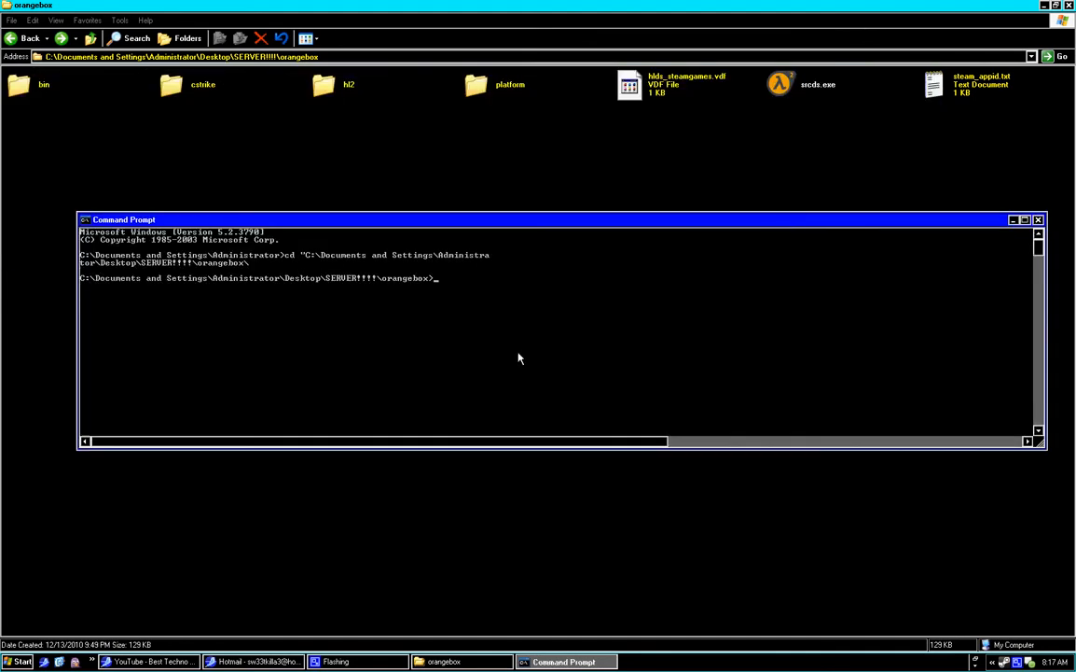
mouse_move(459, 350)
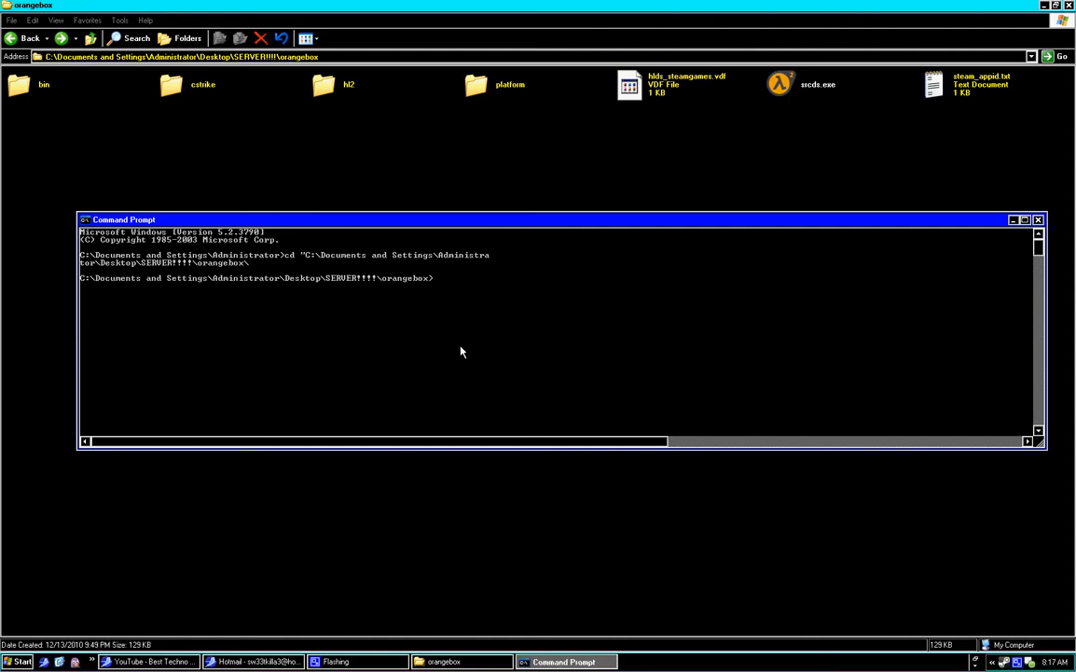
Enter the launch command srcds.exe -console -game cstrike at the orangebox prompt.
type("srcds,ex")
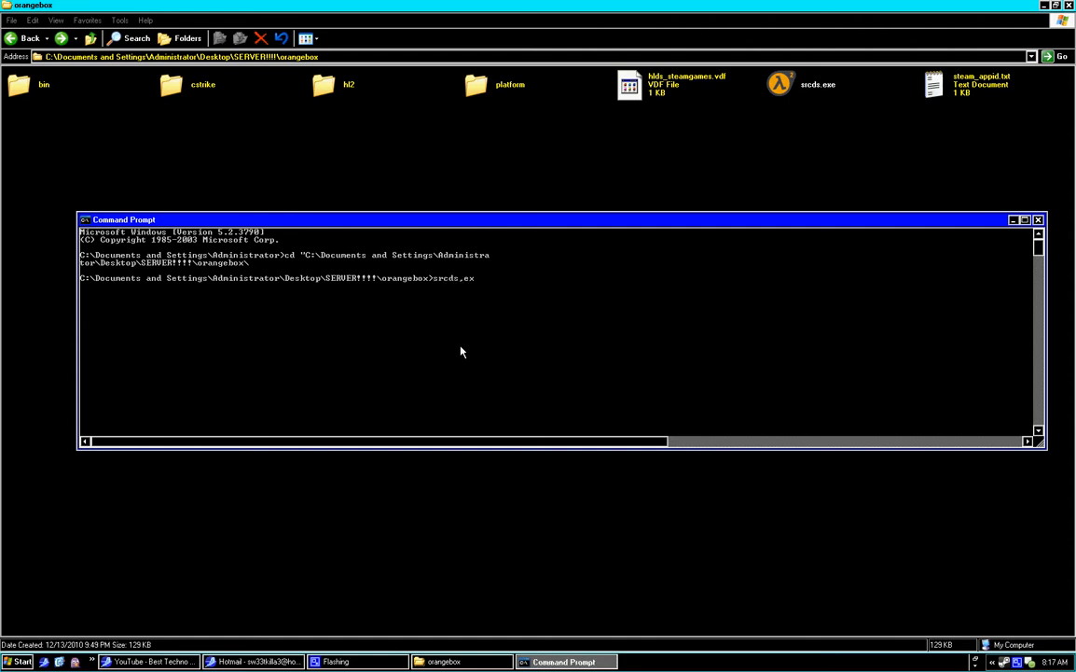
type("e")
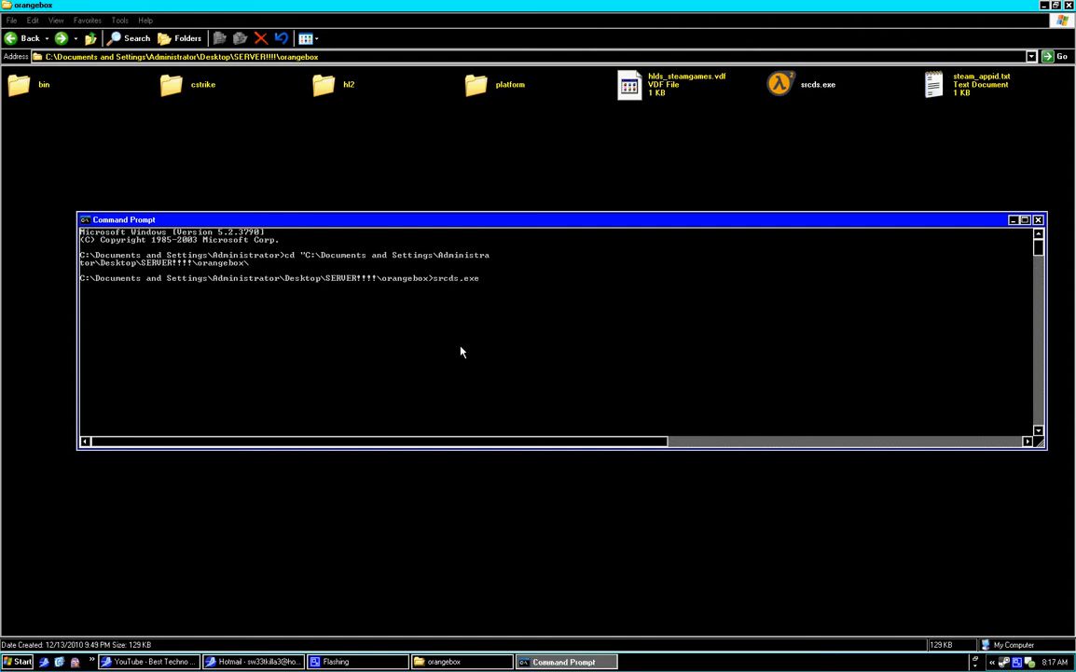
type("-conso")
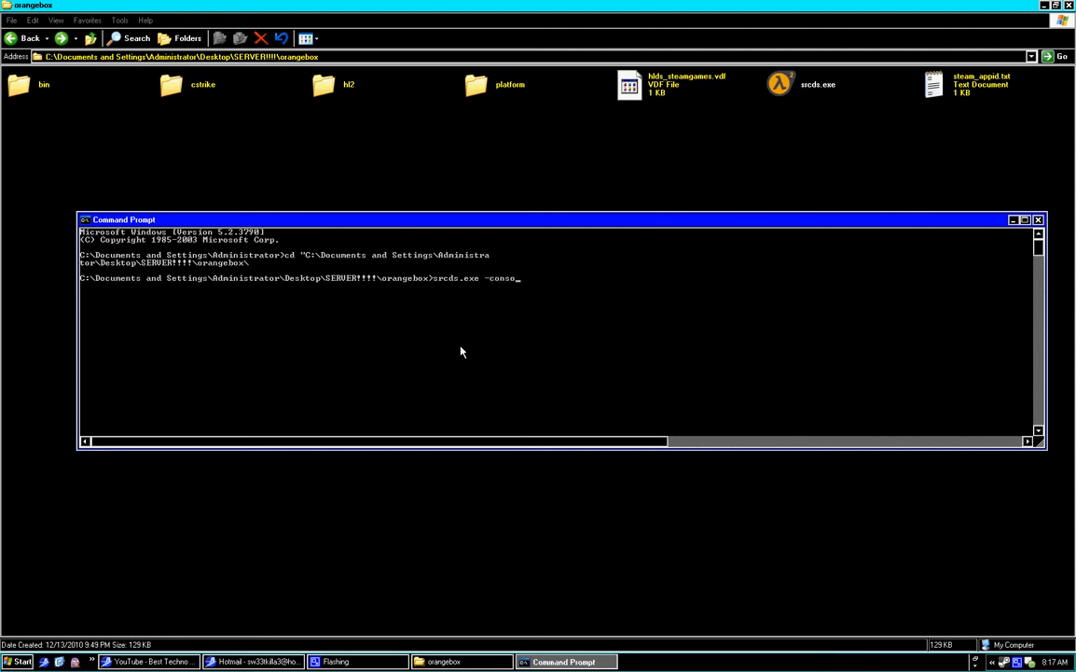
type("le")
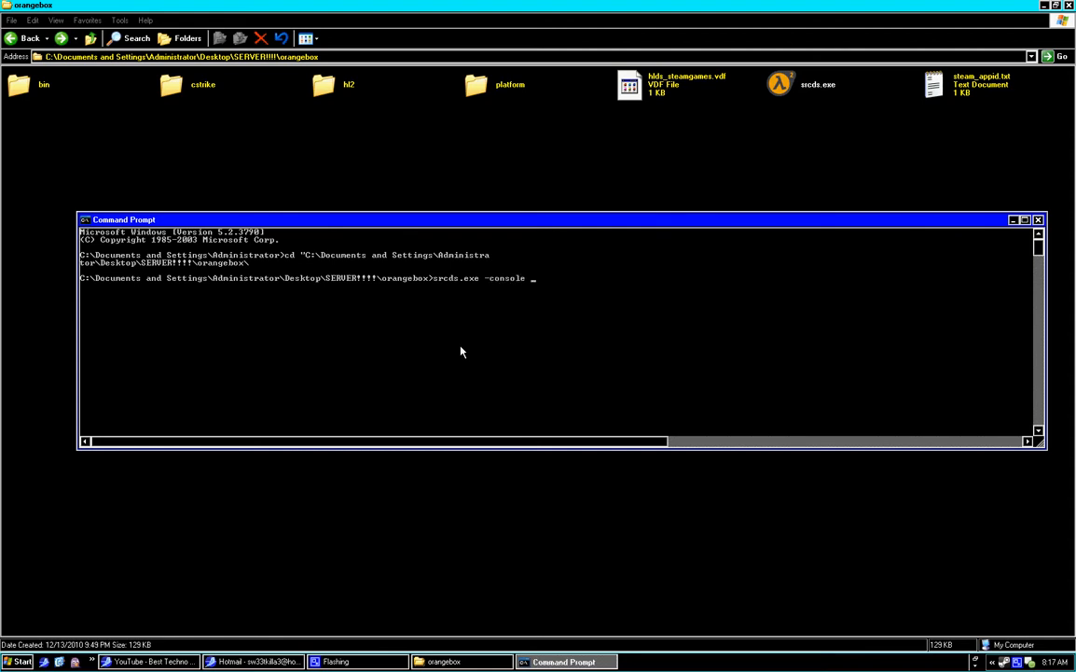
type("-game cs")
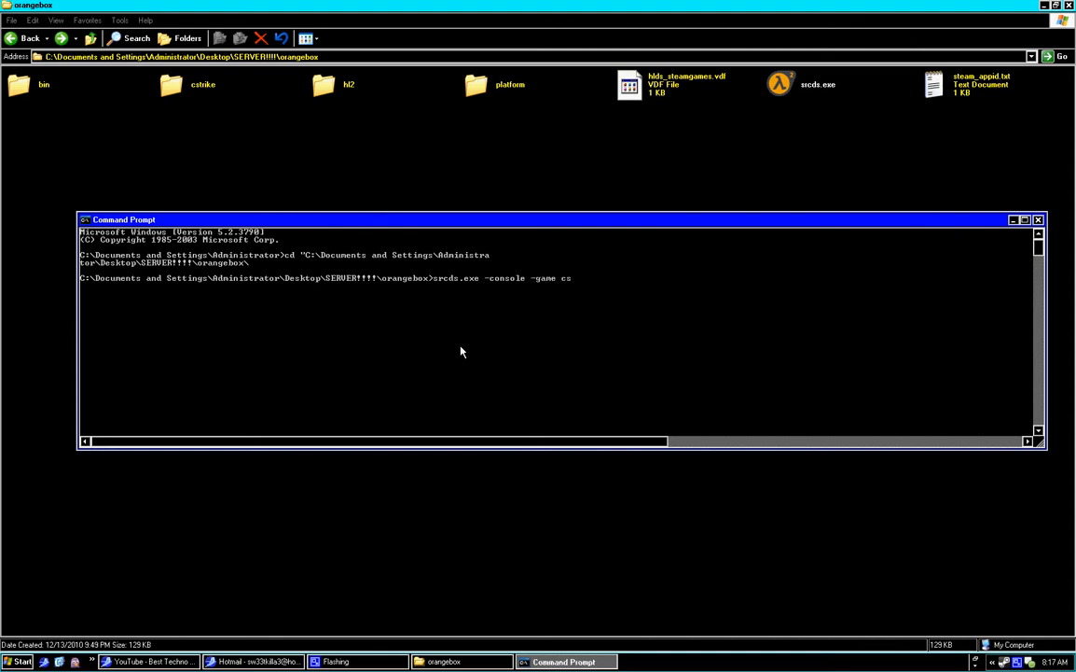
type("trike")
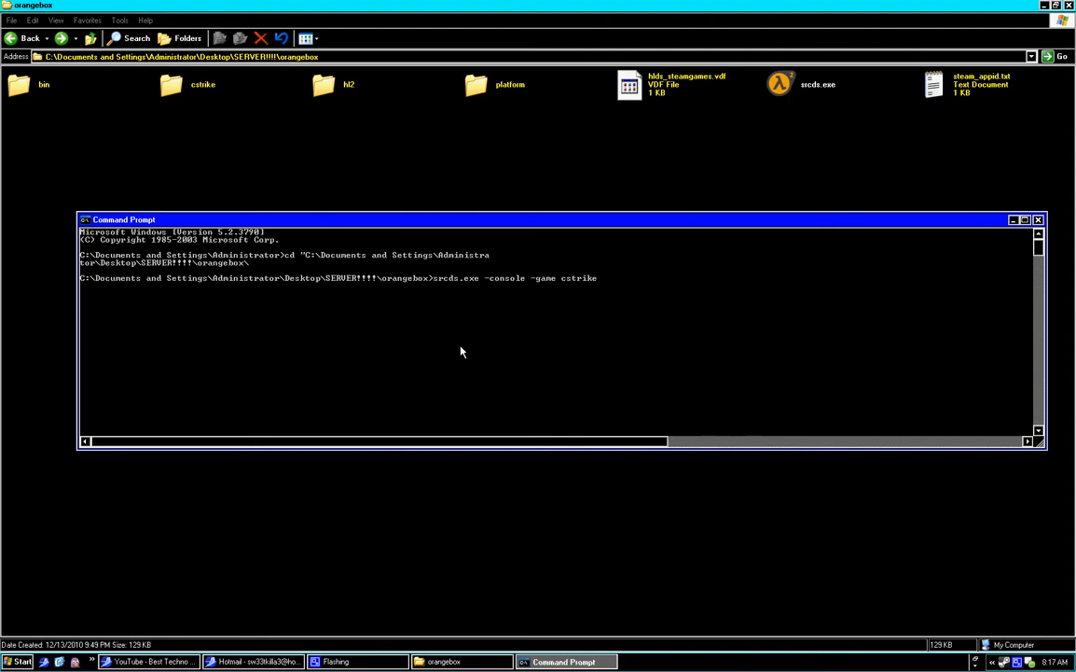
mouse_move(582, 280)
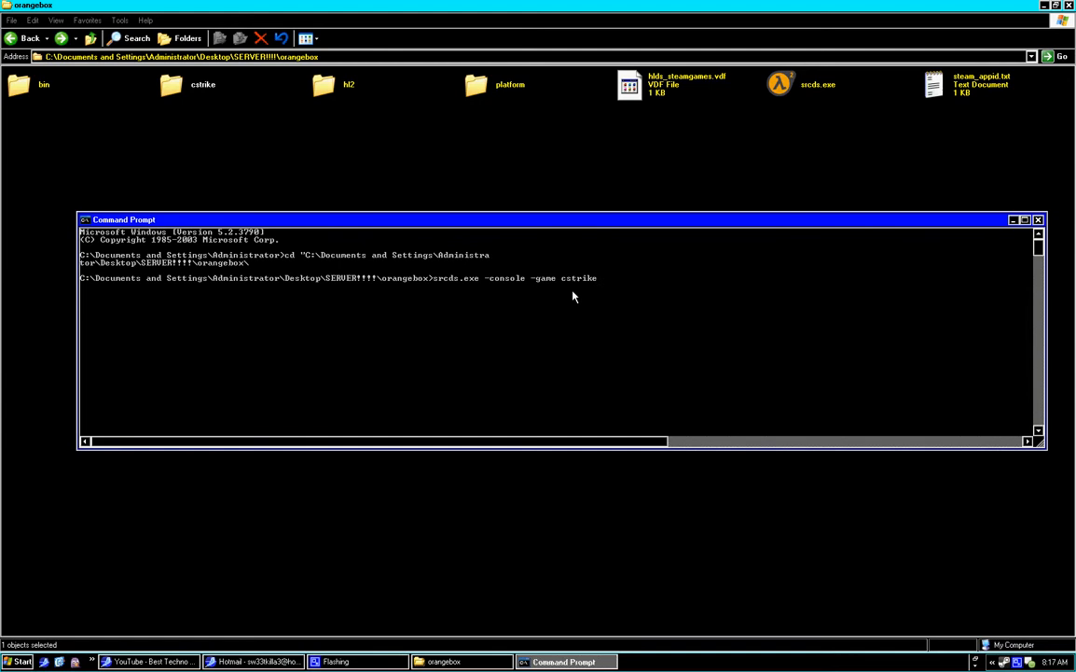
Append +maxplayers 12 +map de_dust2 to the srcds launch command.
type("+")
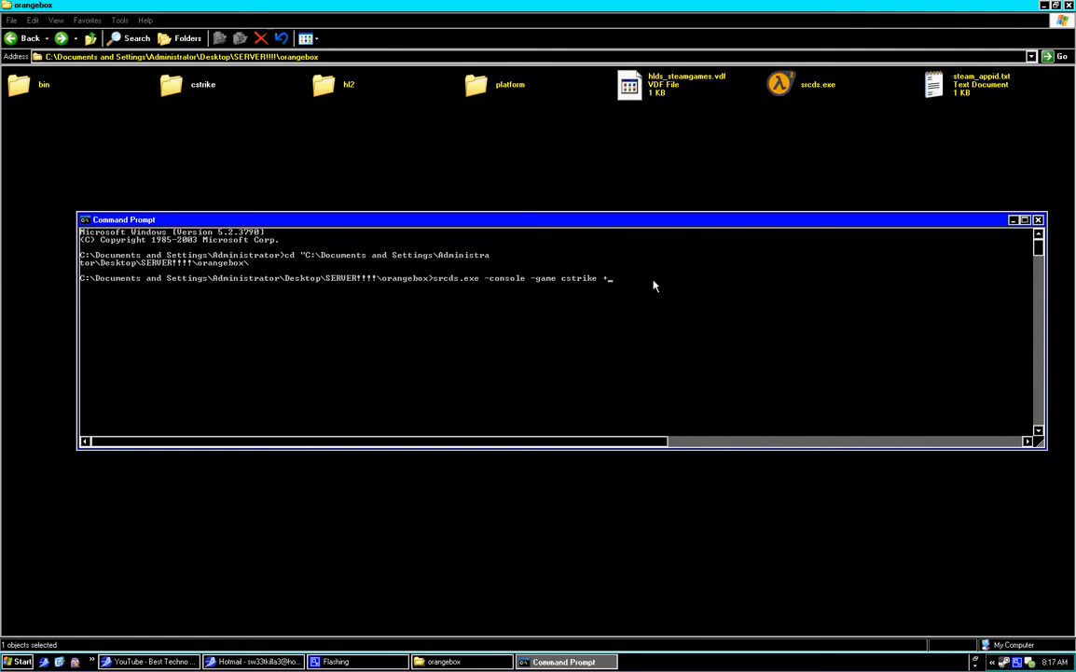
type("maxplayers")
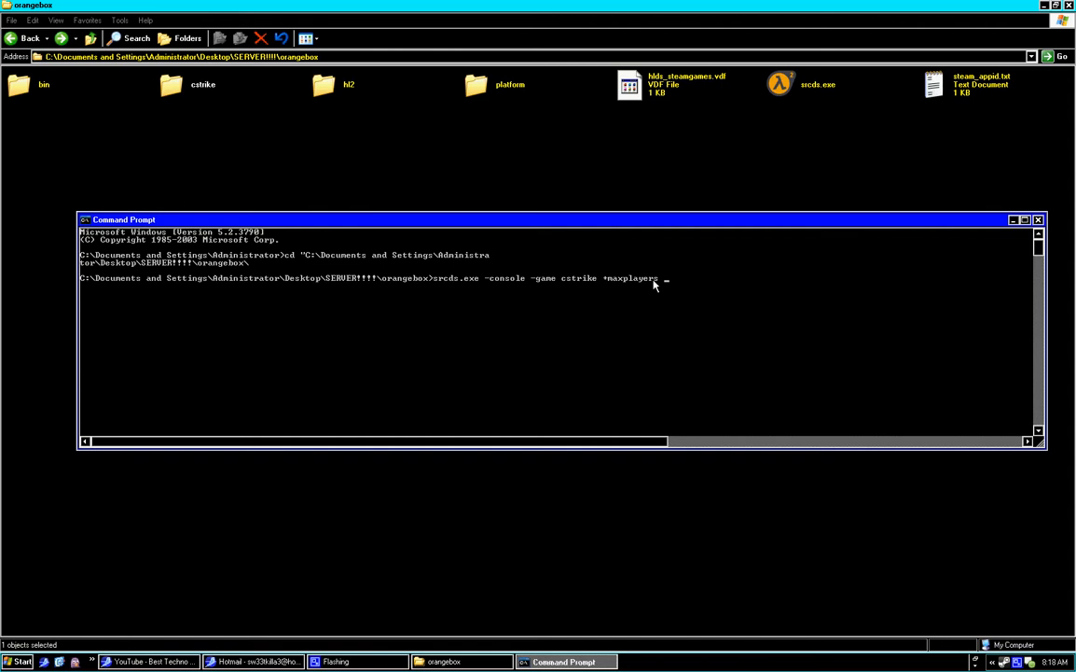
type("12")
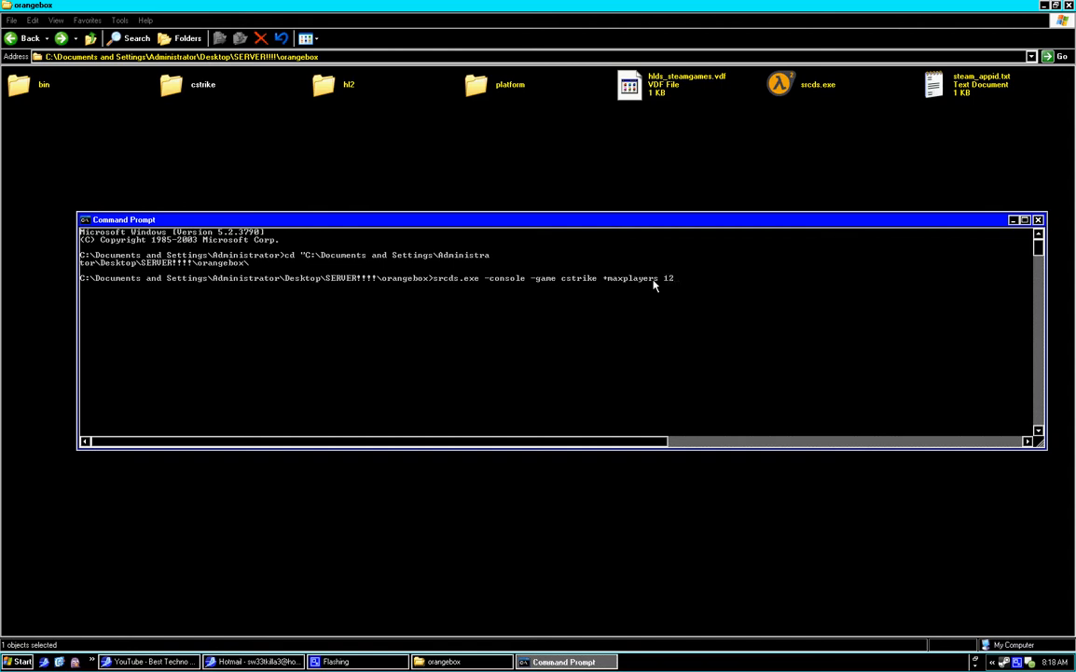
type("+map de_dust")
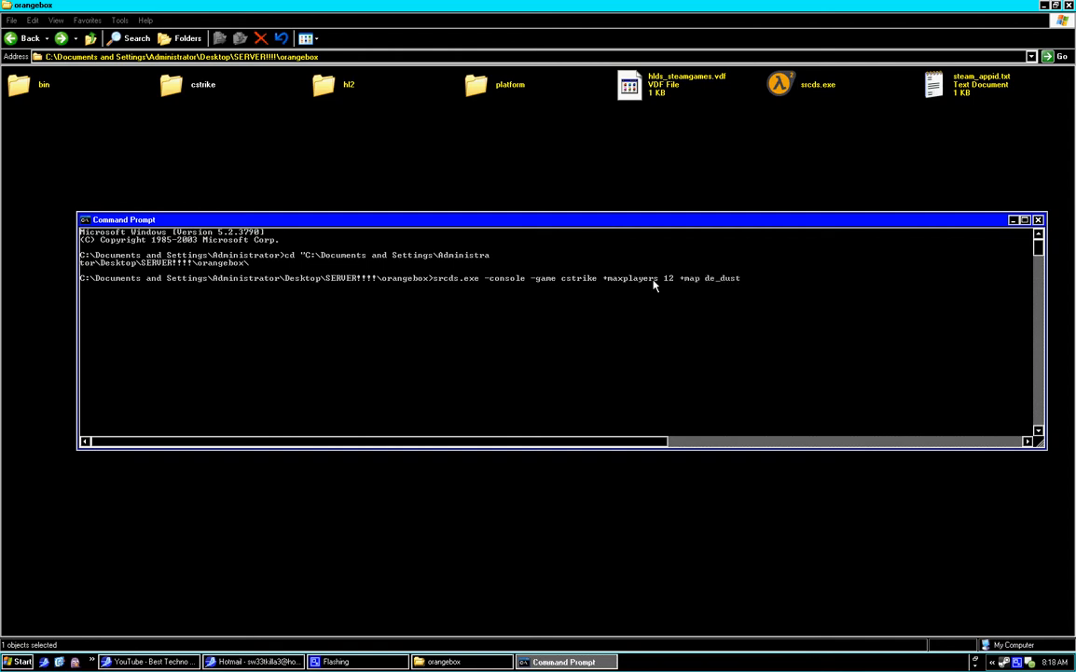
type("2")
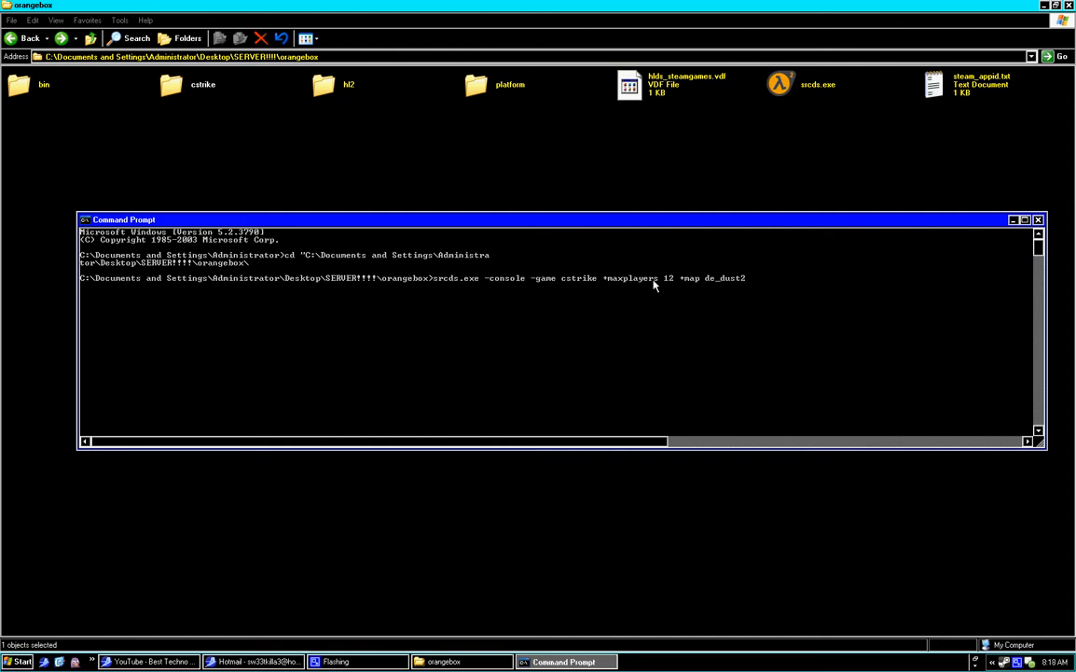
mouse_move(455, 327)
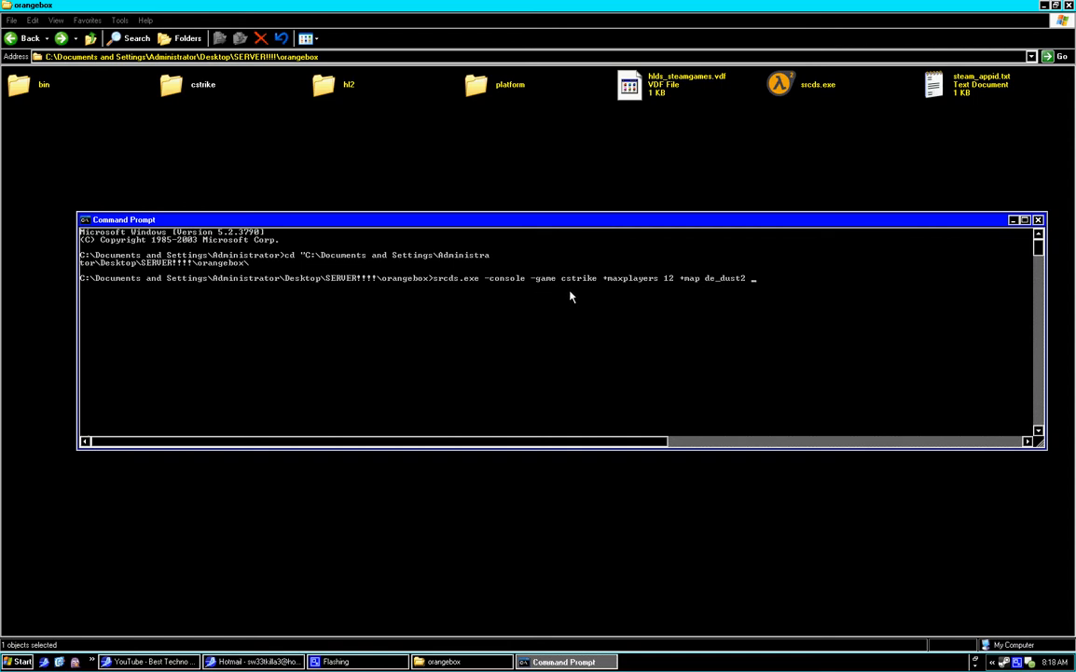
Append -autoupdate to the srcds launch line, typing -insecure then removing it again.
type("autoupdate")
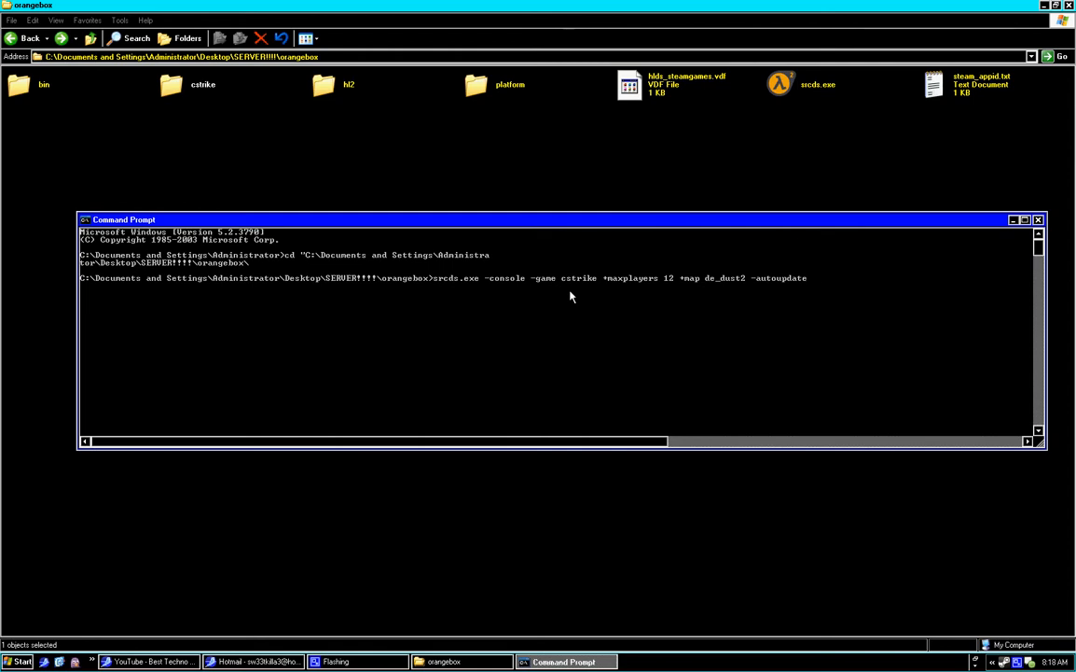
type("-i")
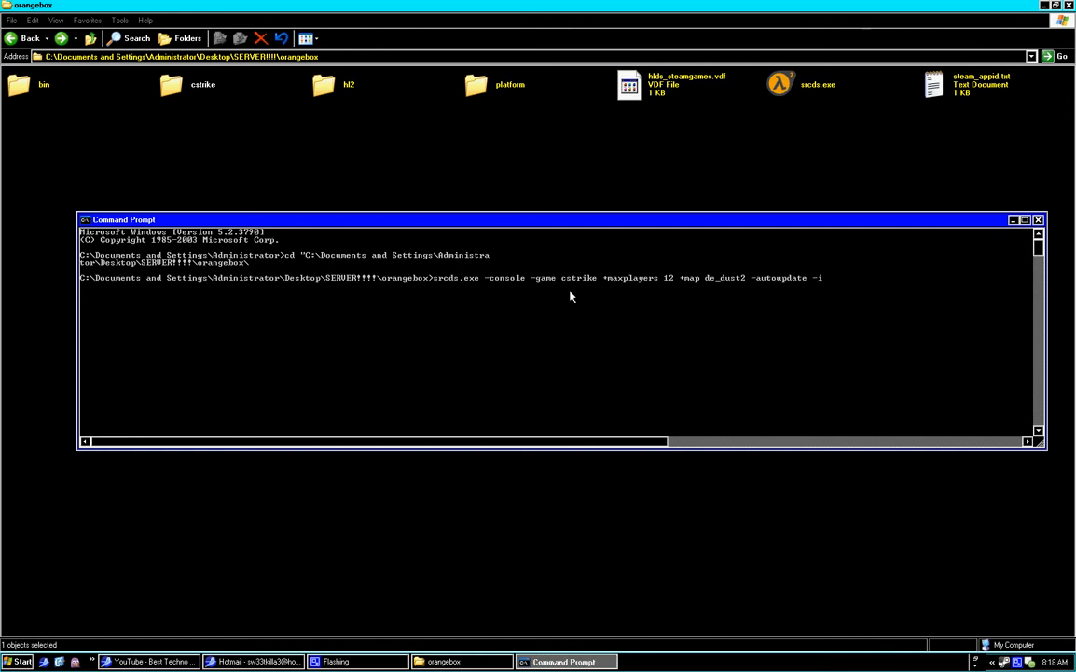
type("nsecure")
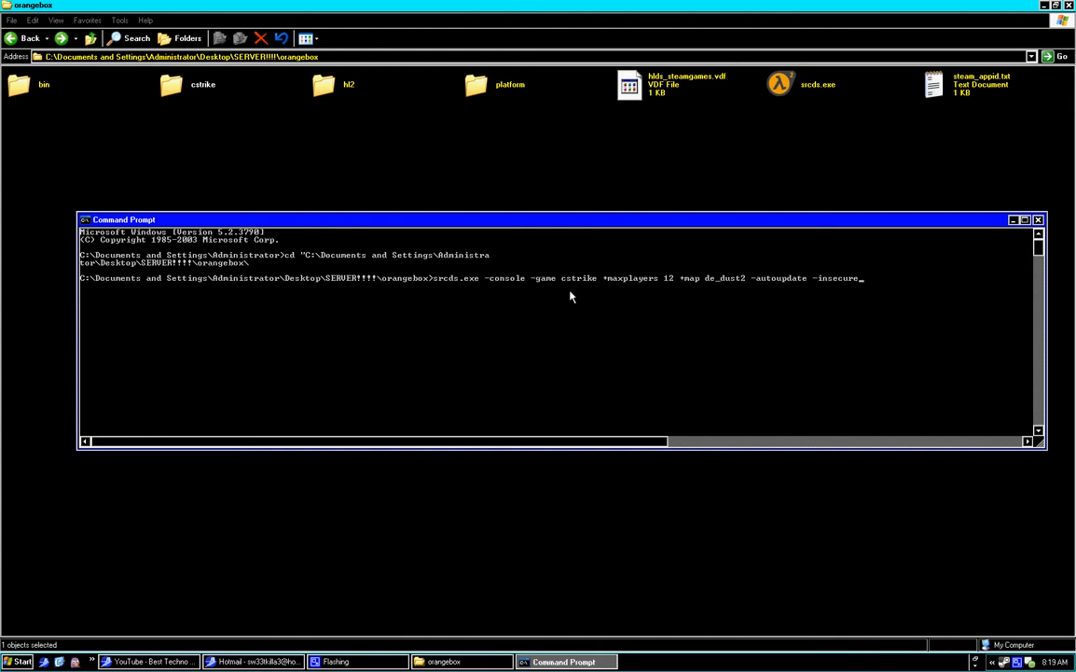
key("BackSpace")
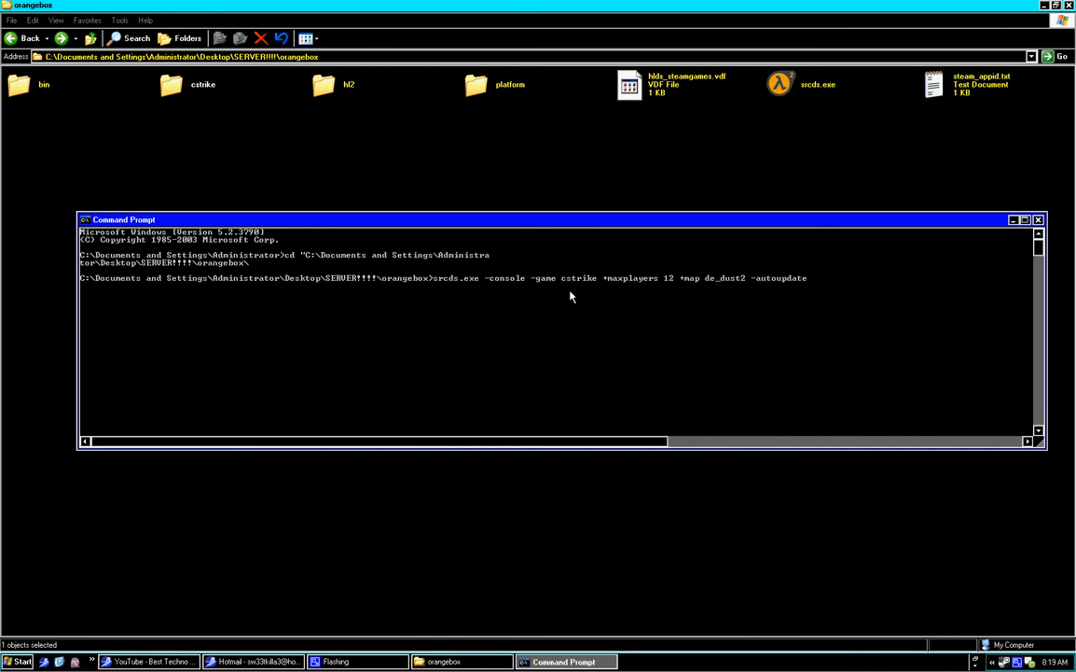
mouse_move(513, 296)
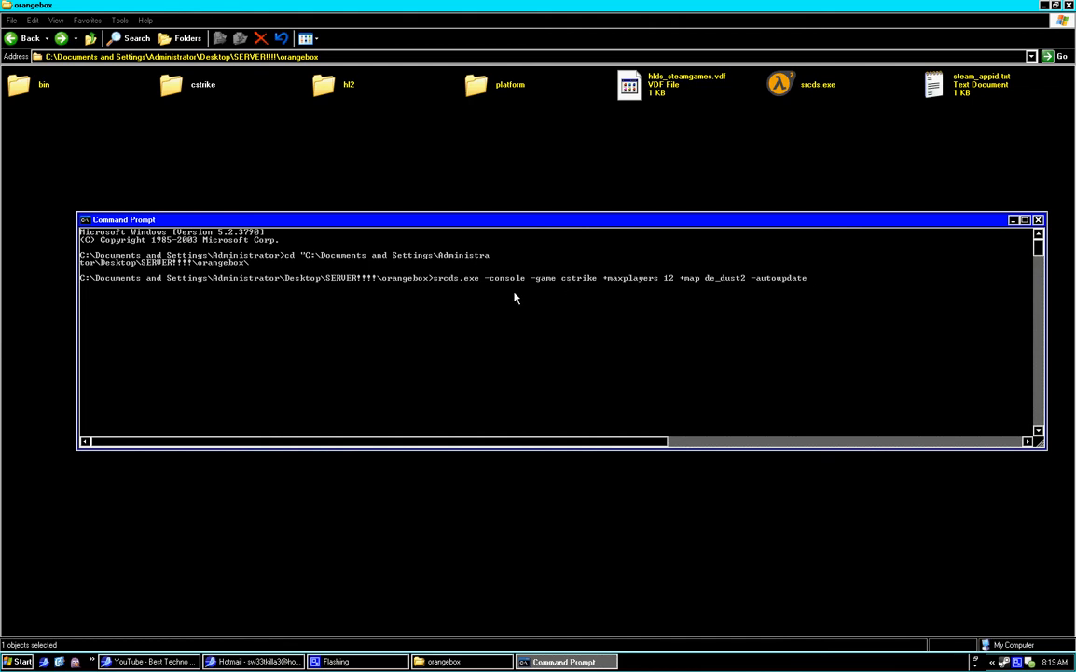
mouse_move(681, 291)
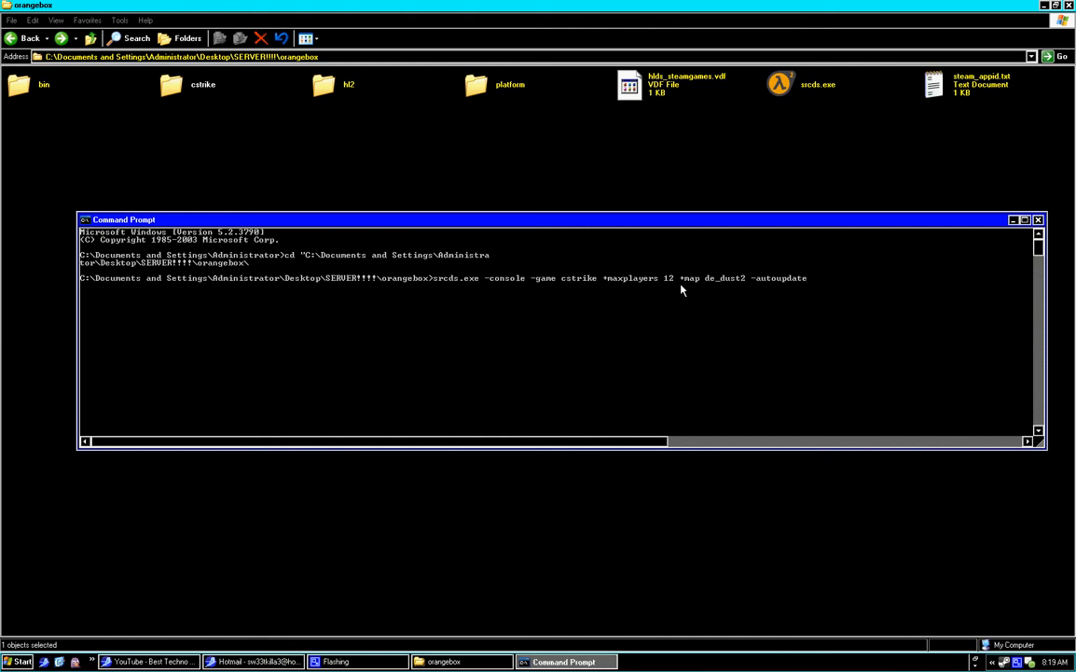
mouse_move(963, 299)
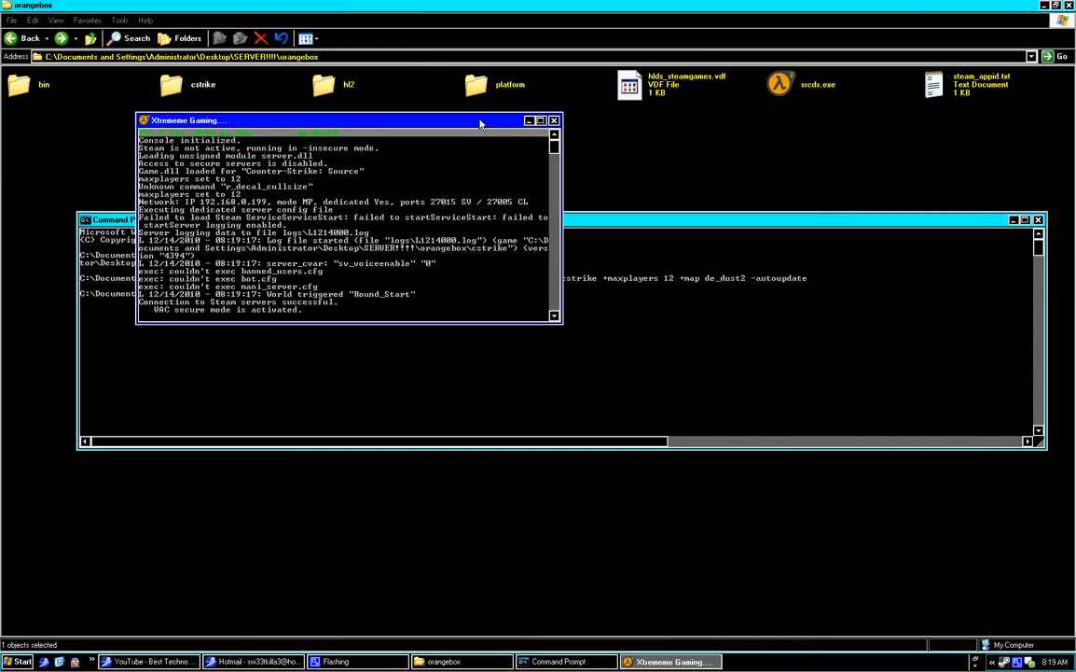
mouse_move(322, 284)
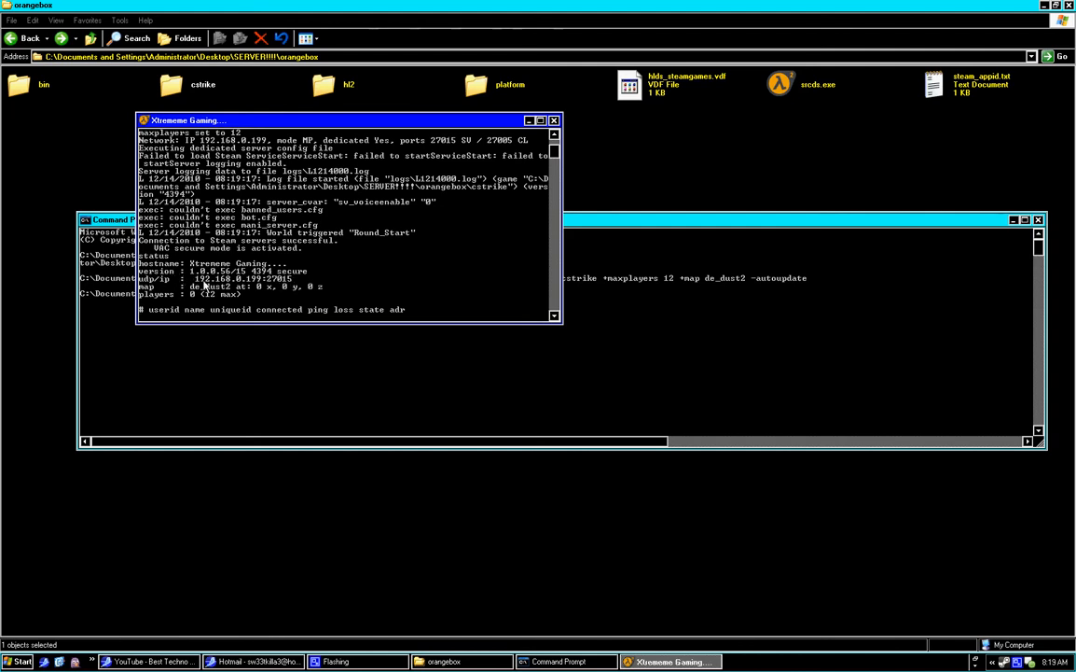
mouse_move(271, 283)
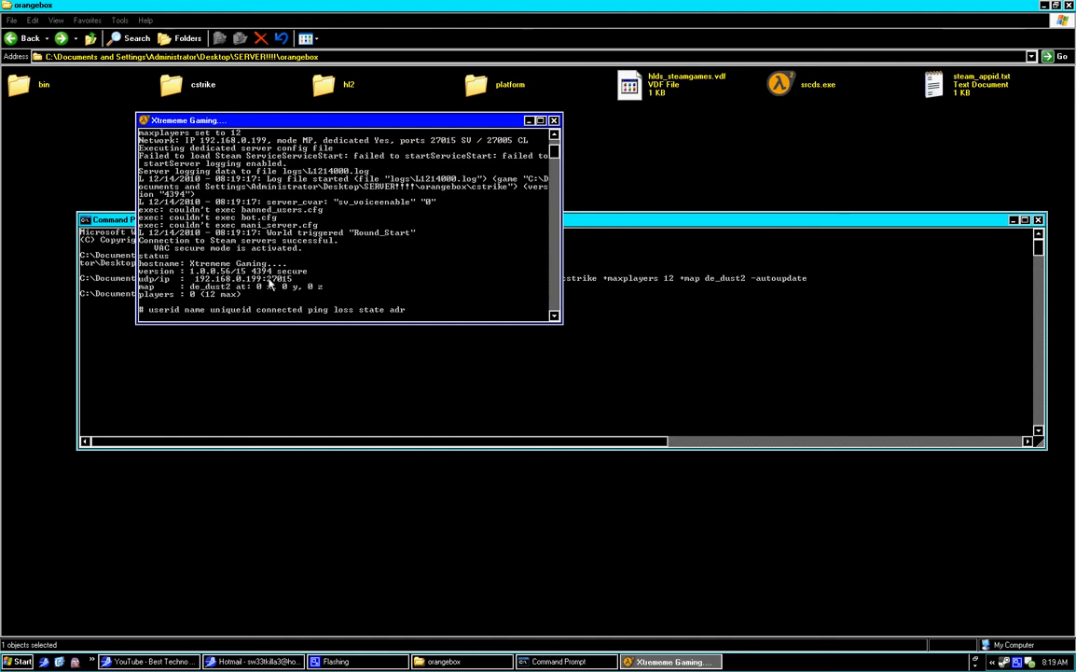
mouse_move(309, 278)
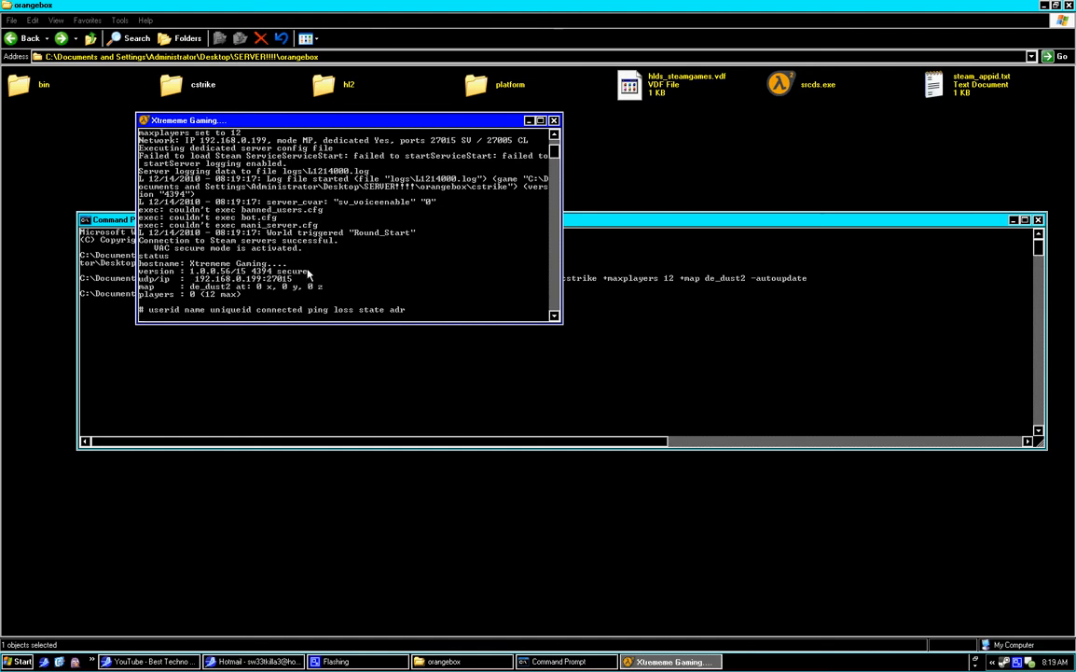
mouse_move(324, 258)
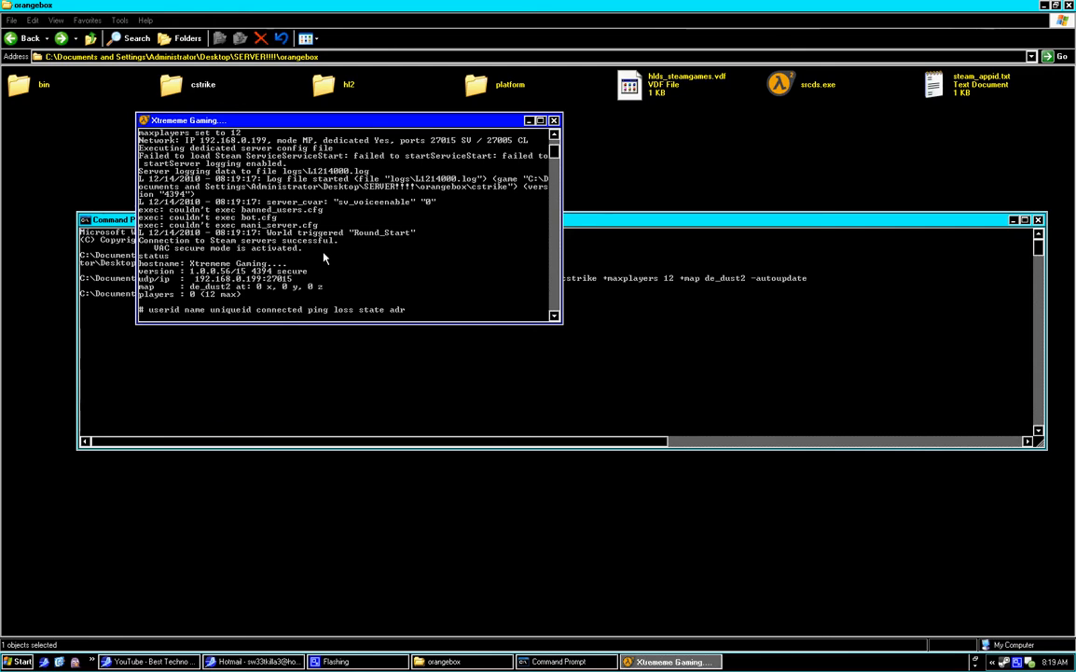
mouse_move(472, 133)
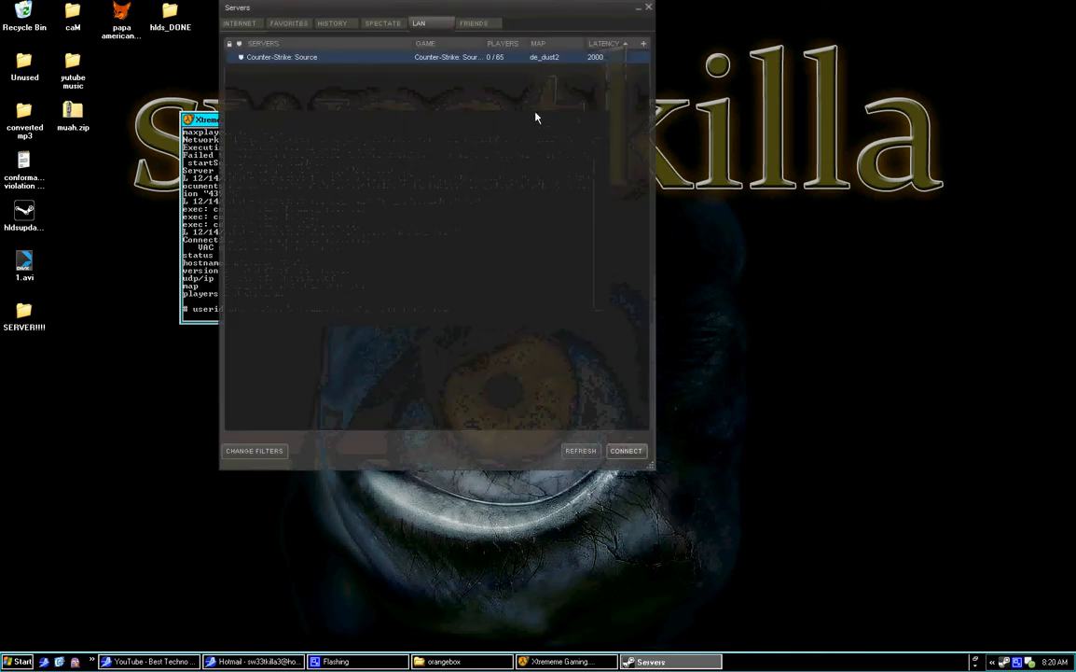
Refresh the LAN list to show Xtreme Gaming (0/12, de_dust2) and move the console aside.
left_click(582, 449)
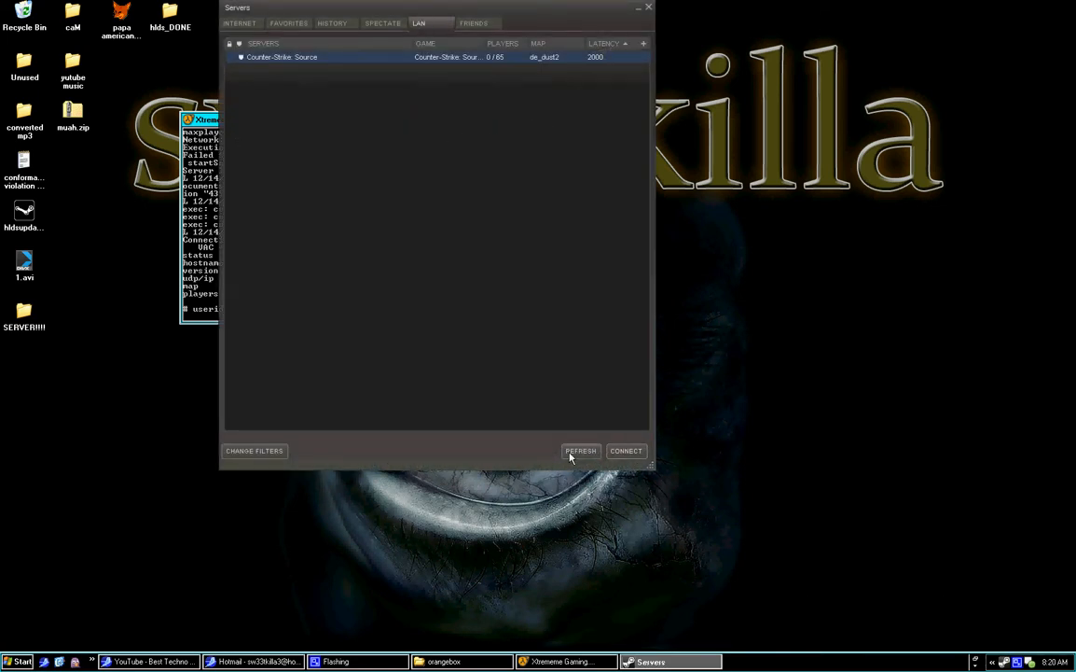
left_click(582, 449)
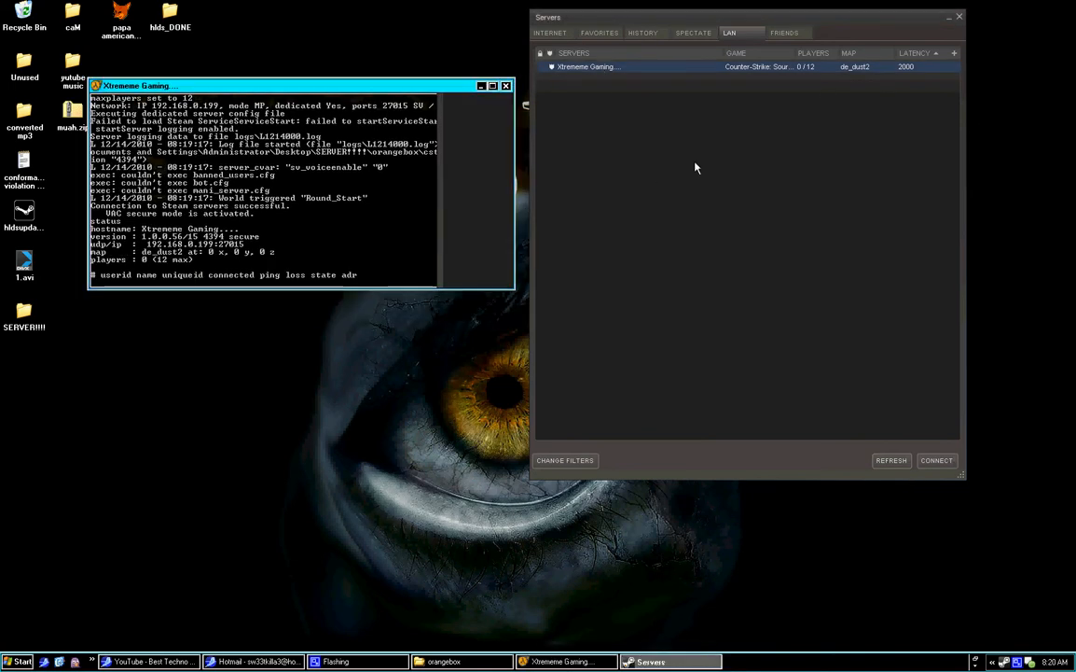
right_click(588, 68)
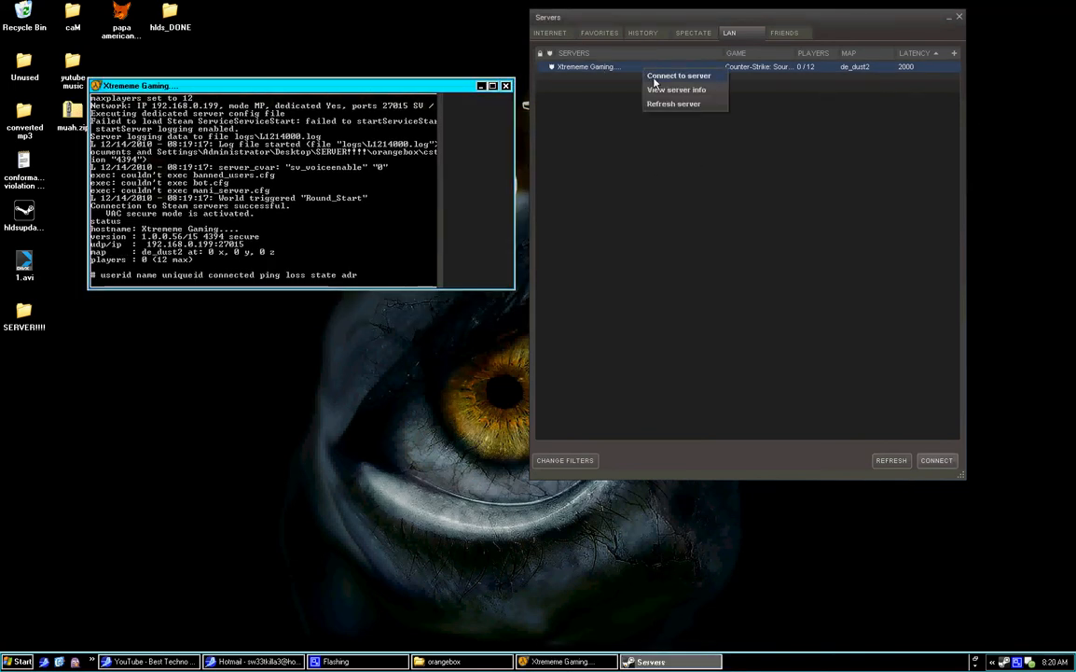
left_click(681, 185)
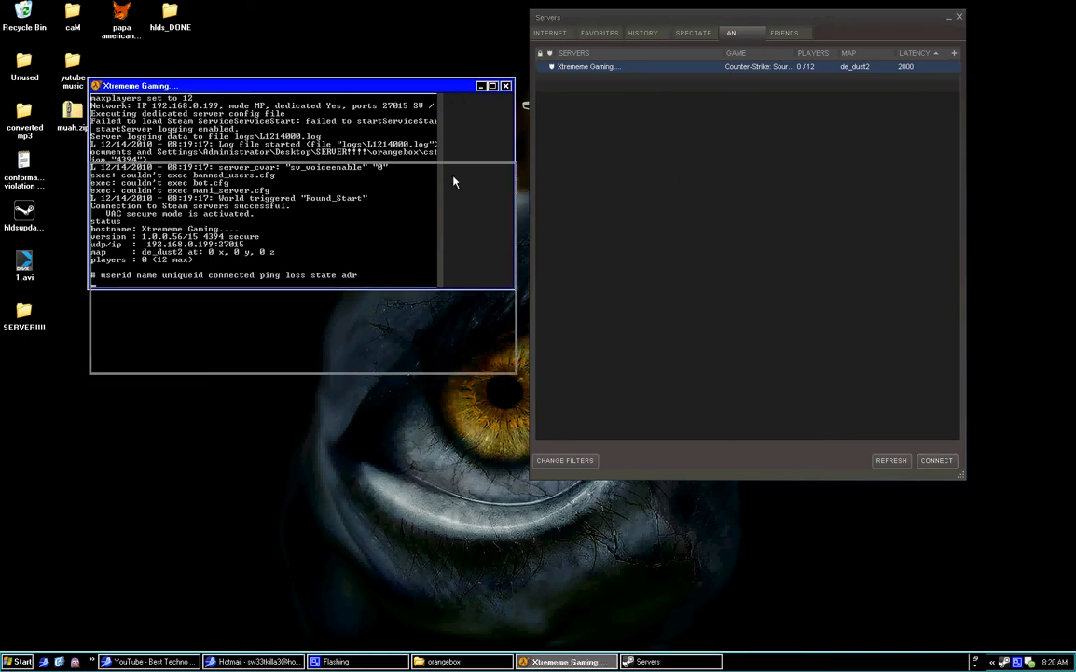
left_click_drag(298, 86, 279, 88)
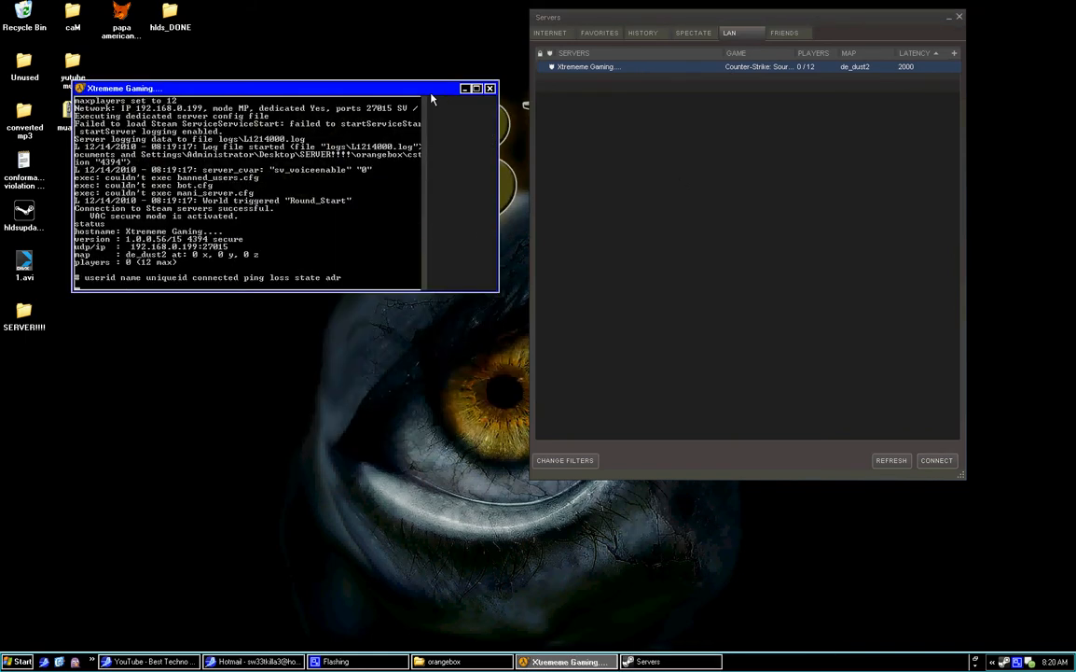